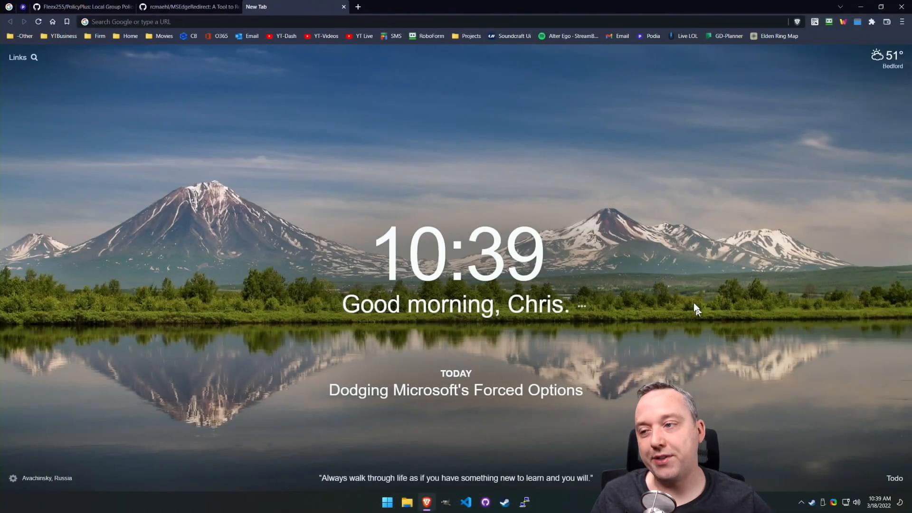
mouse_move(680, 280)
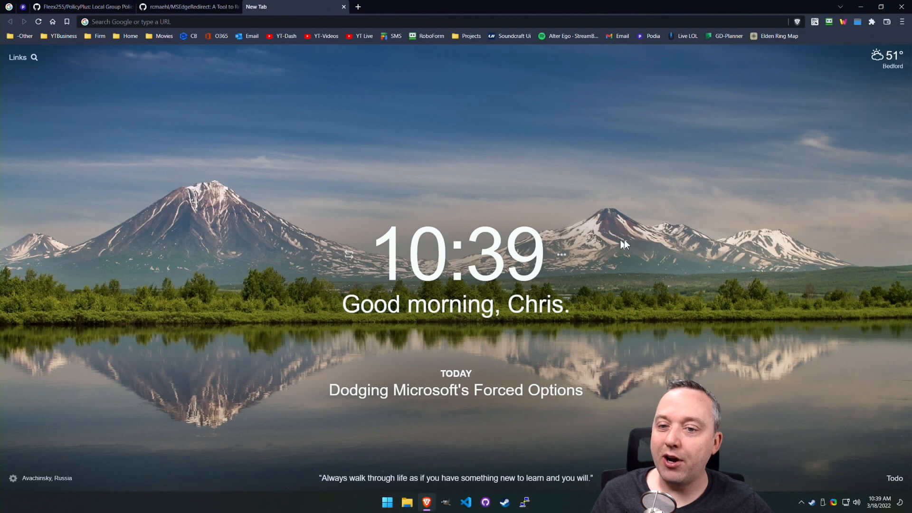
mouse_move(622, 164)
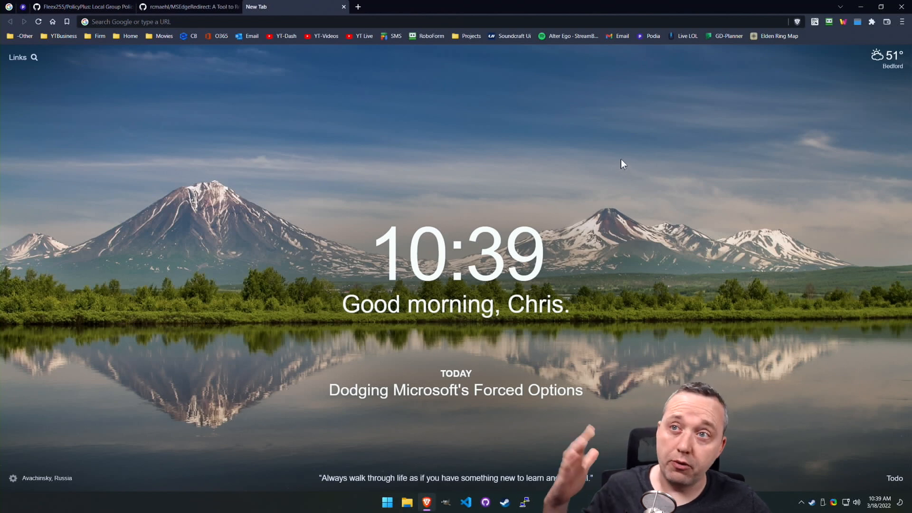
mouse_move(458, 193)
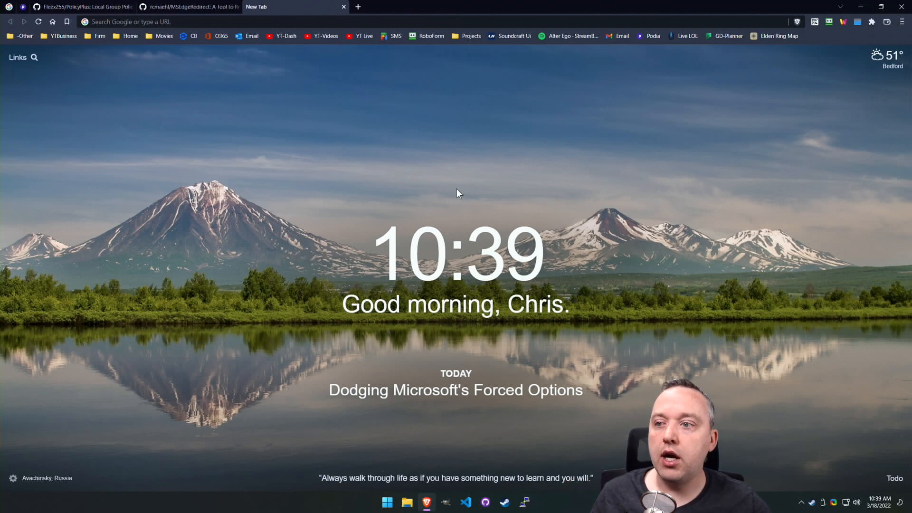
mouse_move(448, 166)
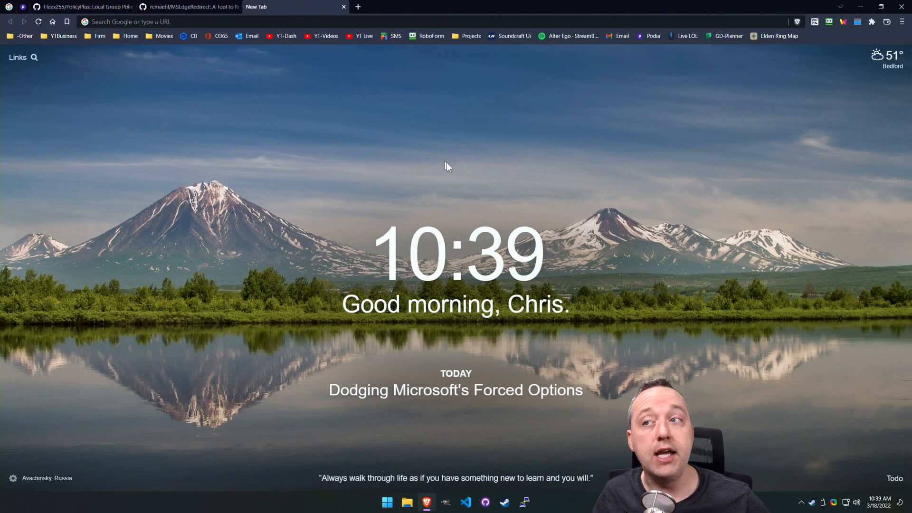
mouse_move(453, 171)
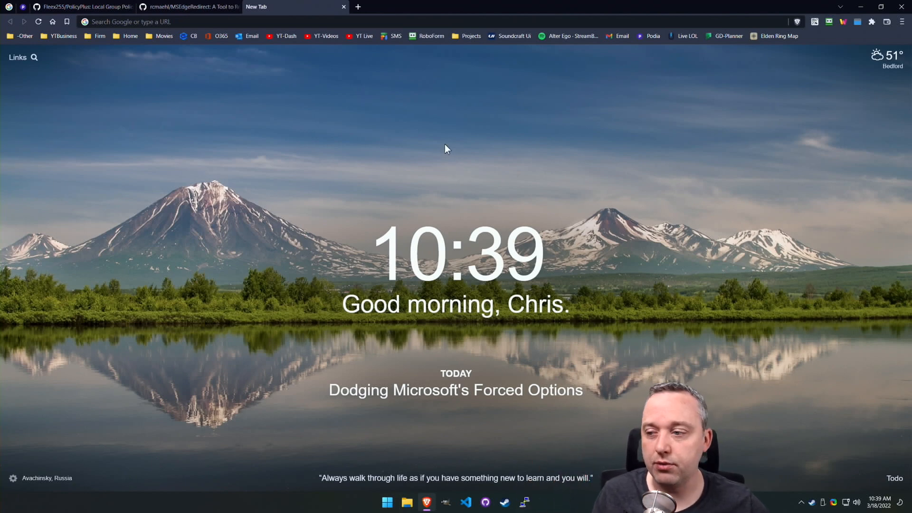
Search 'debloat windows' and land on the Chris Titus Tech Debloat Windows page
click(359, 6)
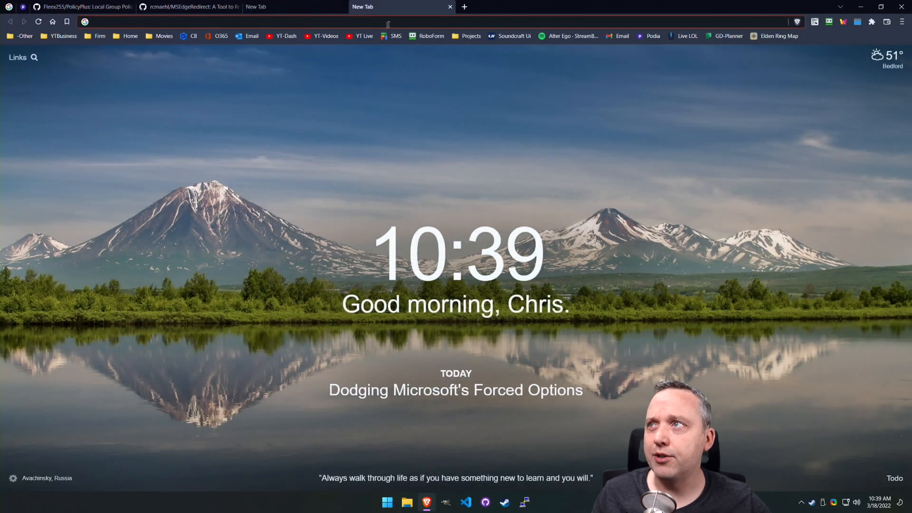
text(db)
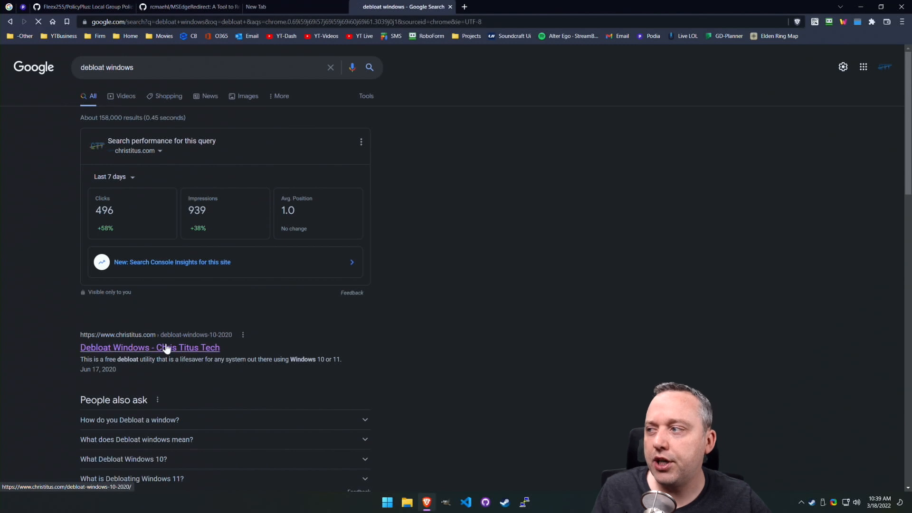
click(150, 348)
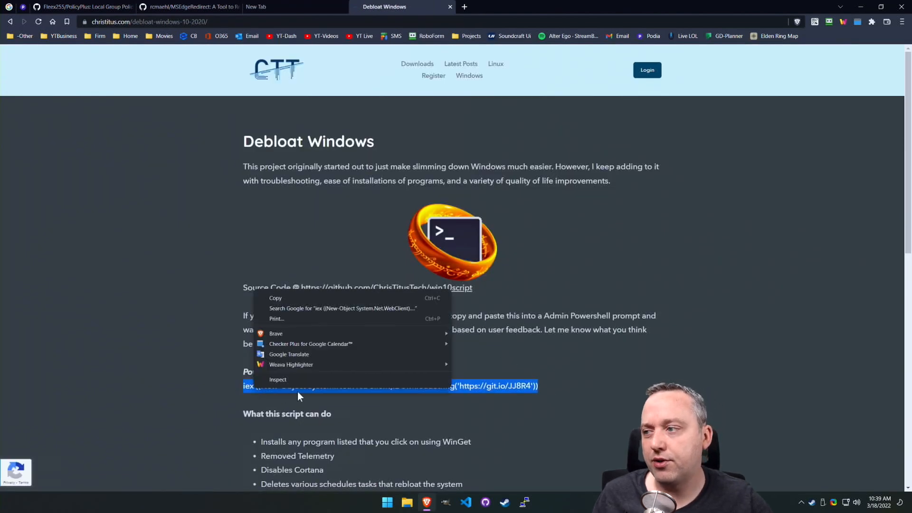
Run the page's PowerShell one-liner in an administrator terminal, then close the resulting Windows toolbox
right_click(387, 503)
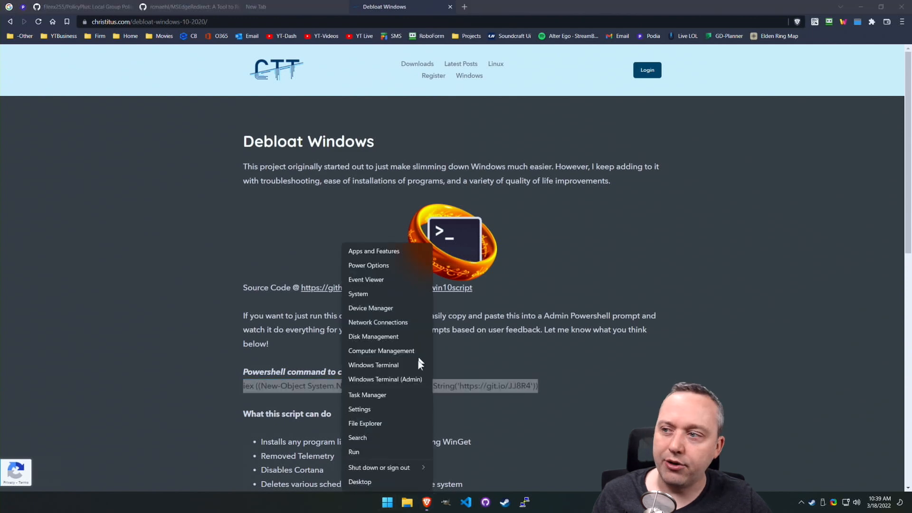
click(373, 365)
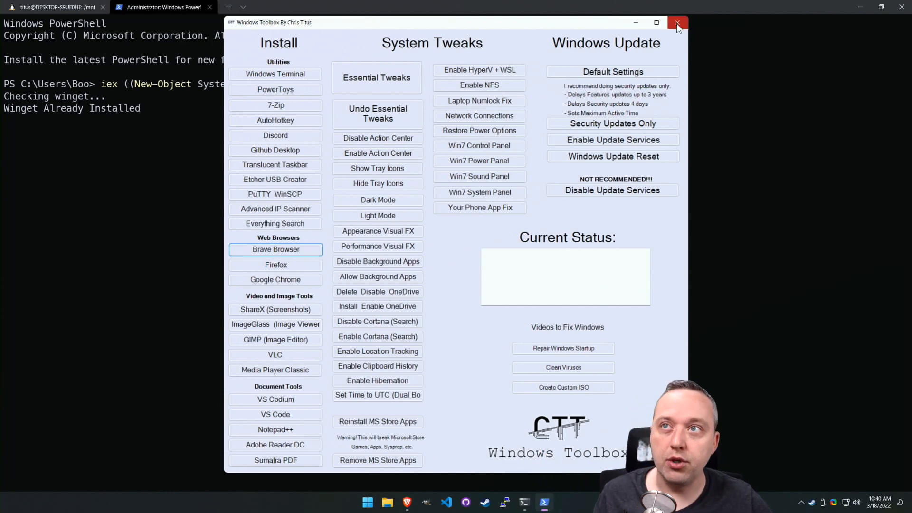
click(677, 23)
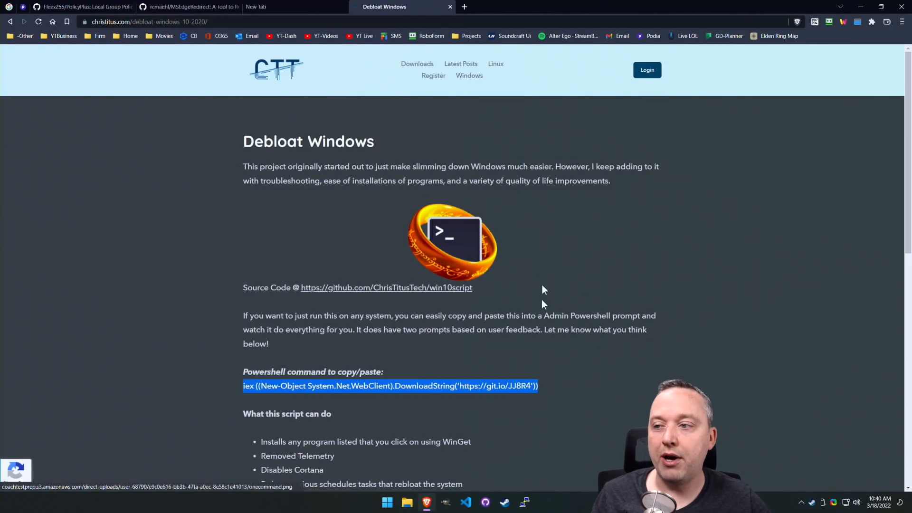
Launch the Local Group Policy Editor via the Run dialog with gpedit.msc
click(585, 292)
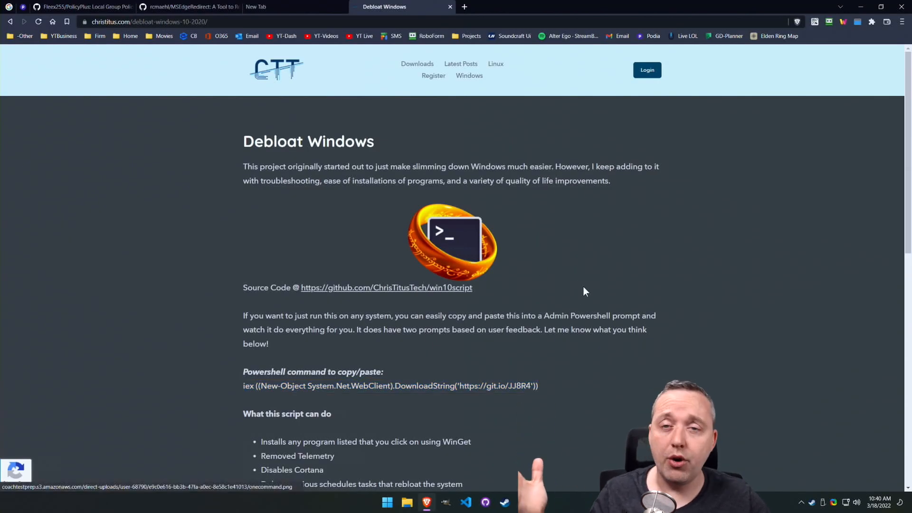
key(Win+r)
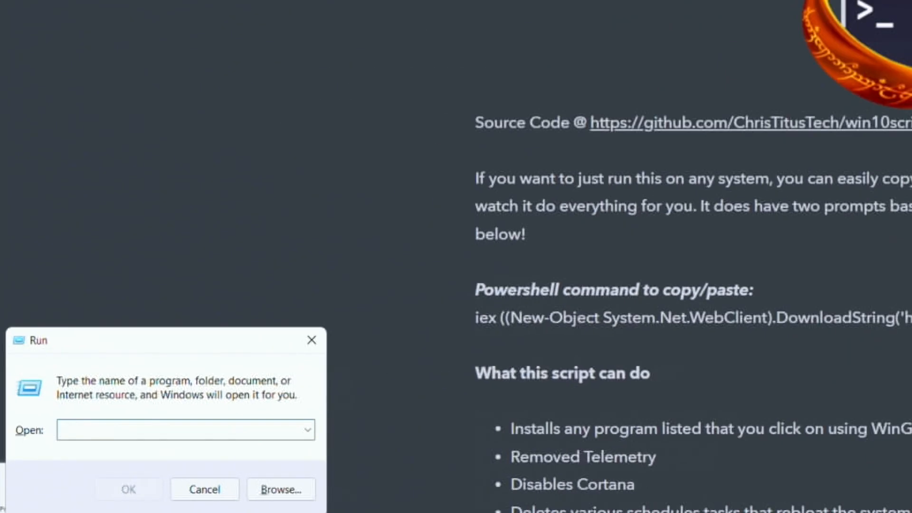
text(gpedi)
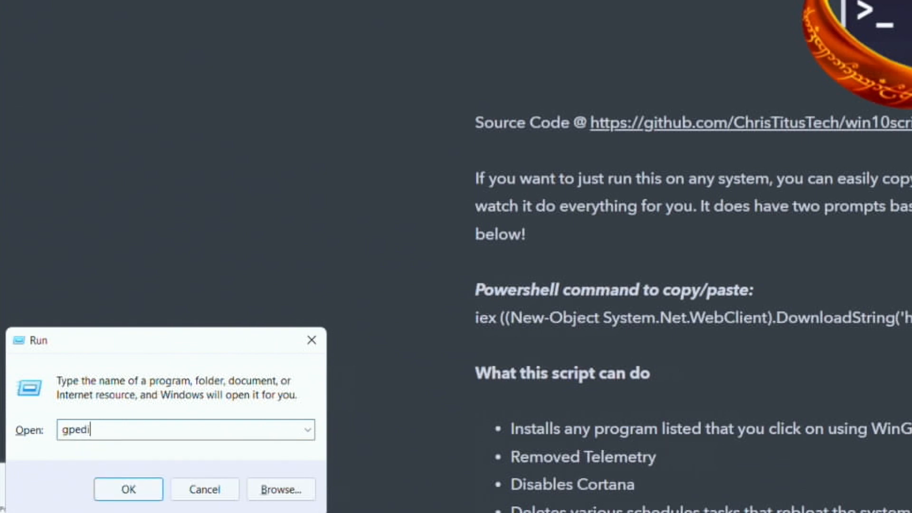
click(129, 488)
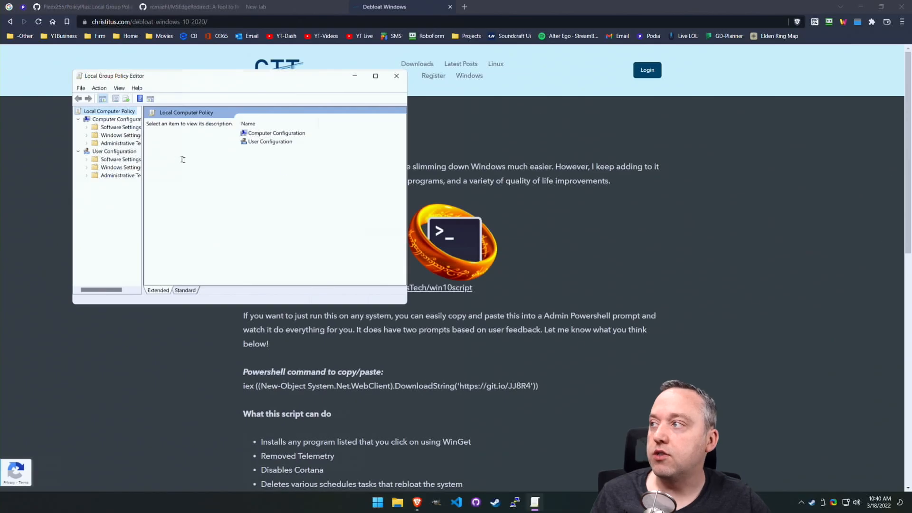
Maximize the editor and show the 'Manage updates offered from Windows Update' policies
click(375, 76)
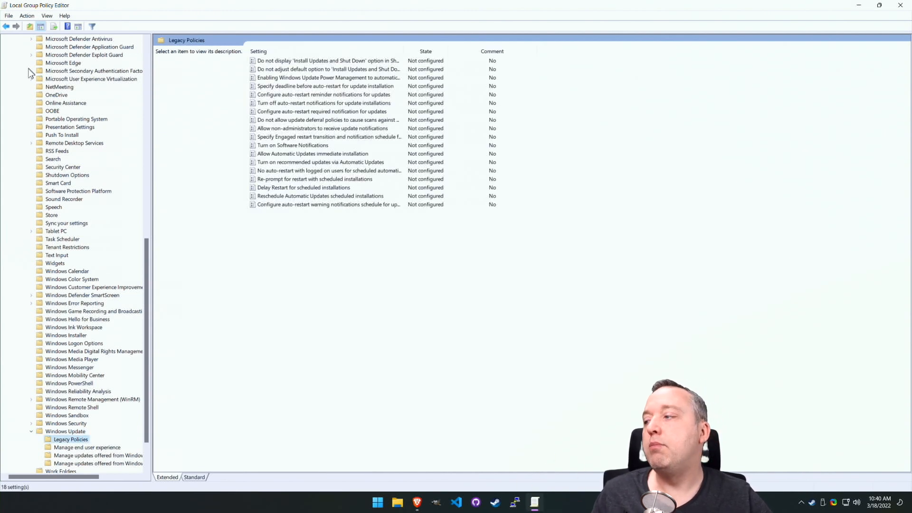
mouse_move(154, 315)
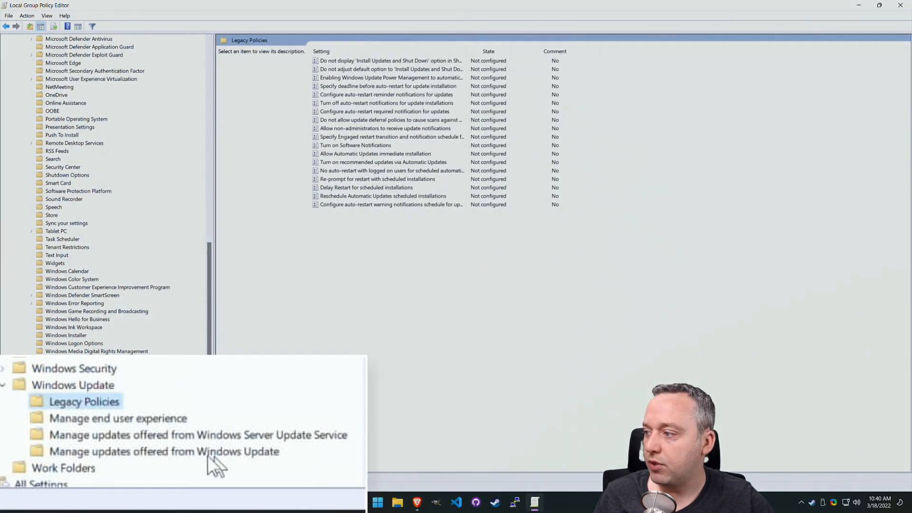
click(152, 452)
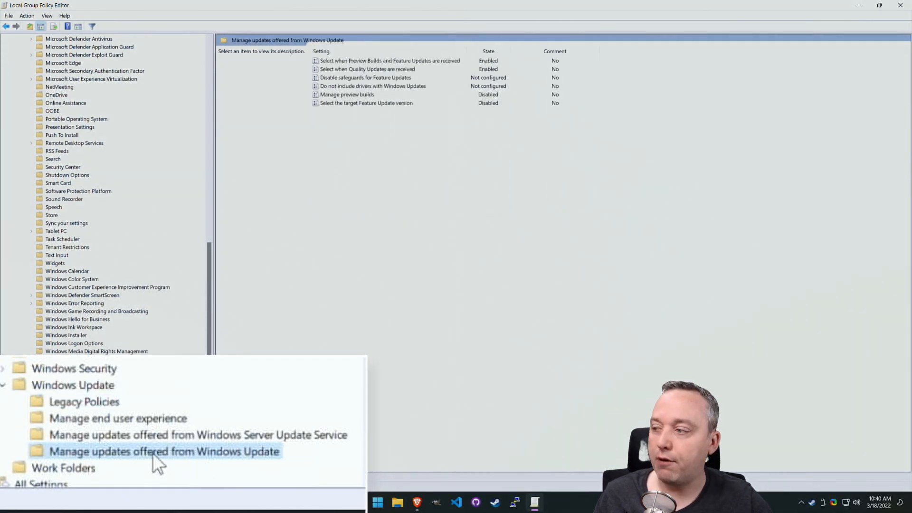
mouse_move(285, 454)
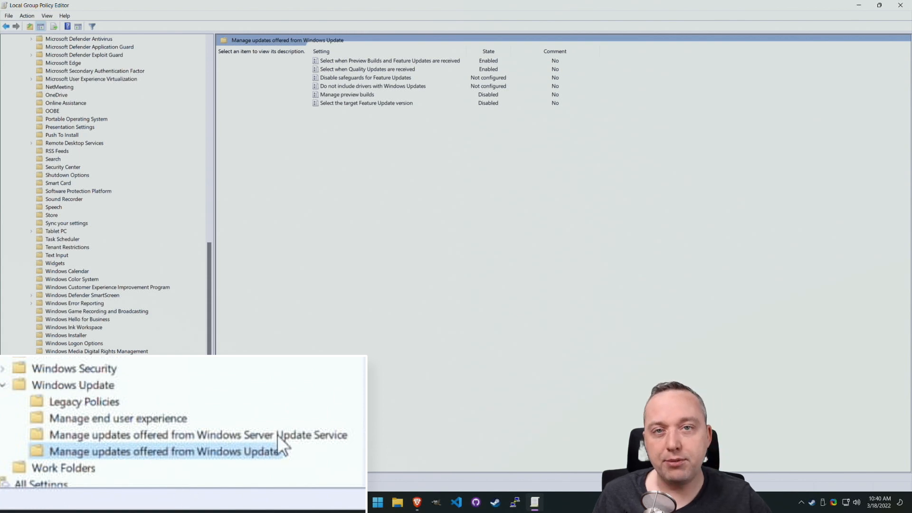
mouse_move(259, 442)
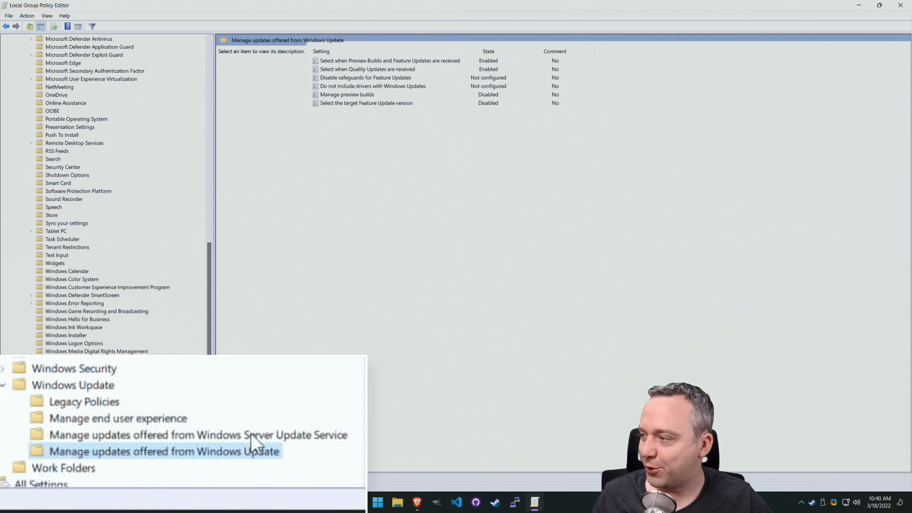
mouse_move(238, 467)
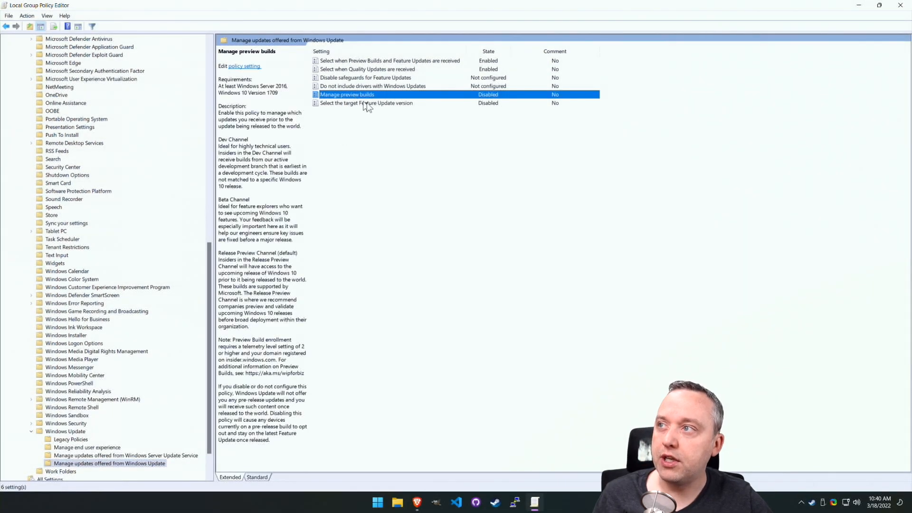
Enable feature update deferral at 365 days and quality update deferral at 4 days
double_click(377, 61)
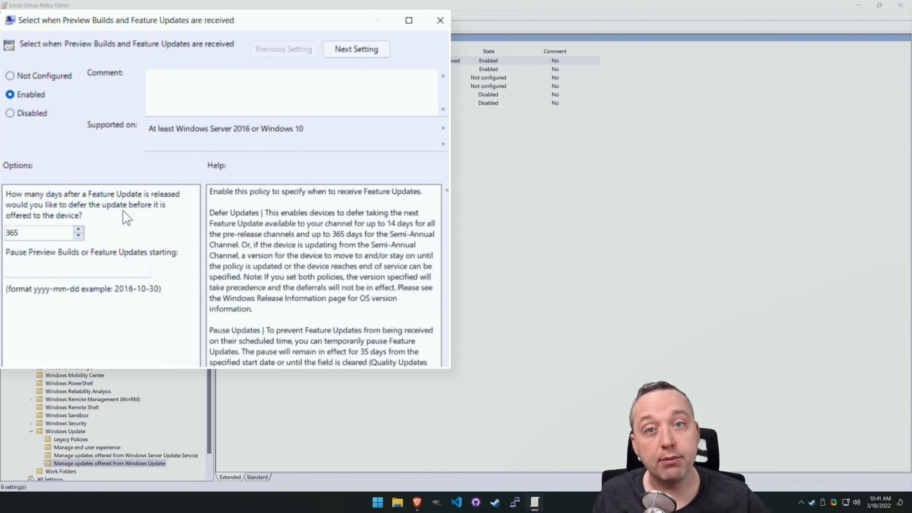
mouse_move(151, 244)
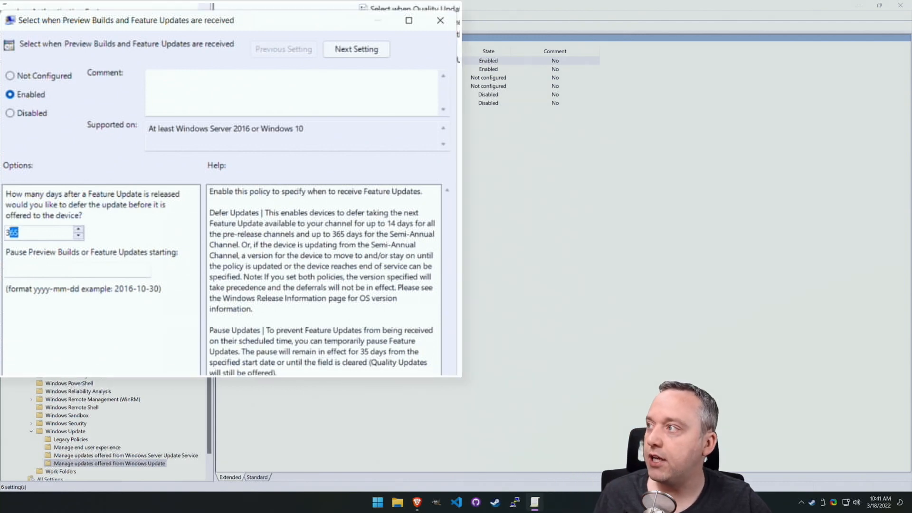
click(436, 22)
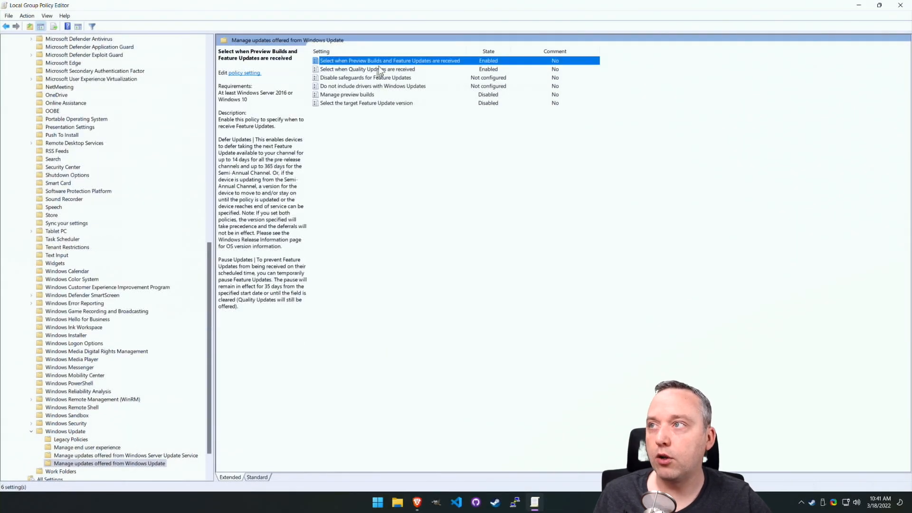
double_click(368, 68)
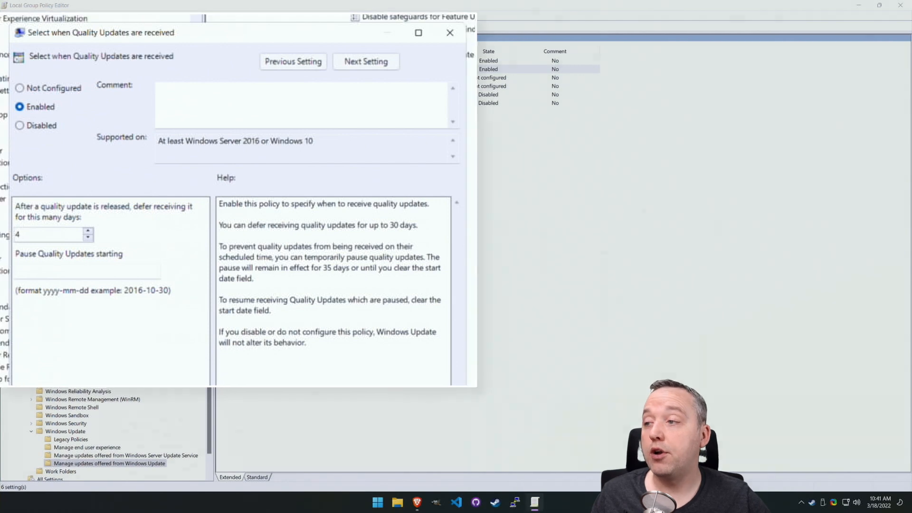
click(447, 34)
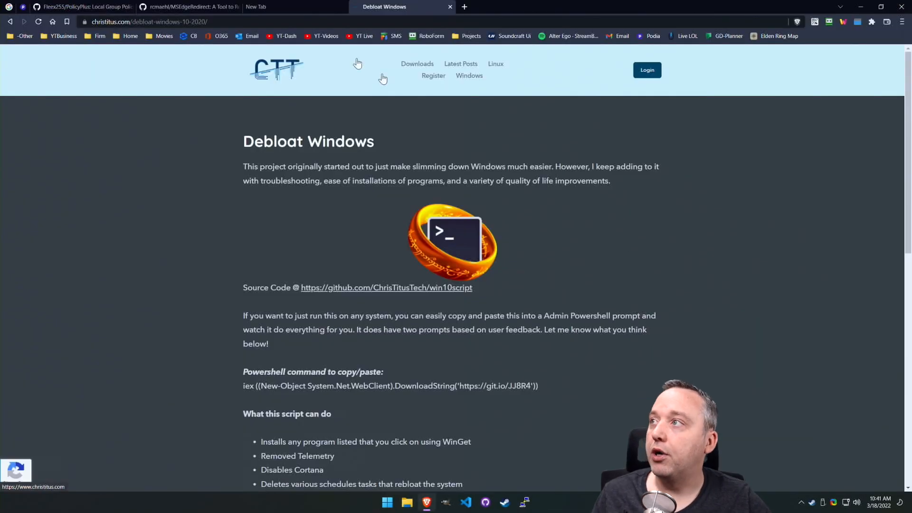
Download PolicyPlus.exe from its GitHub releases page and launch it
click(71, 8)
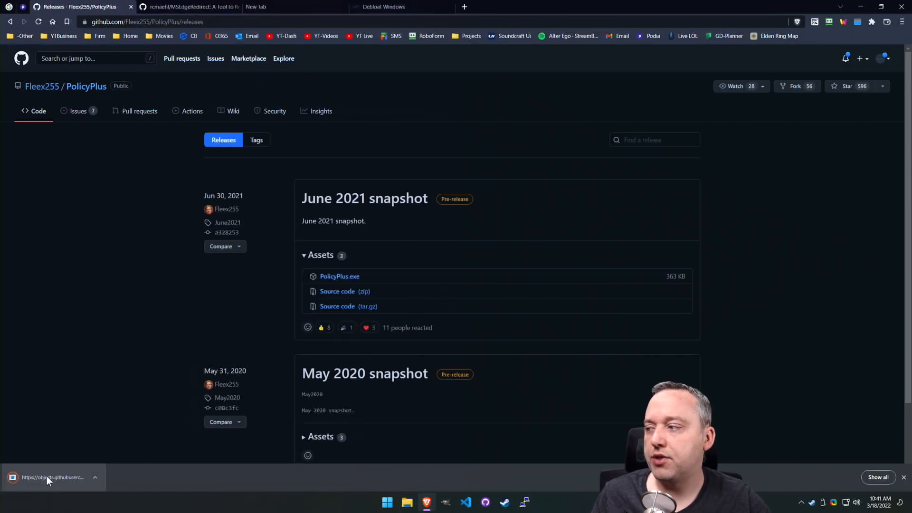
click(340, 276)
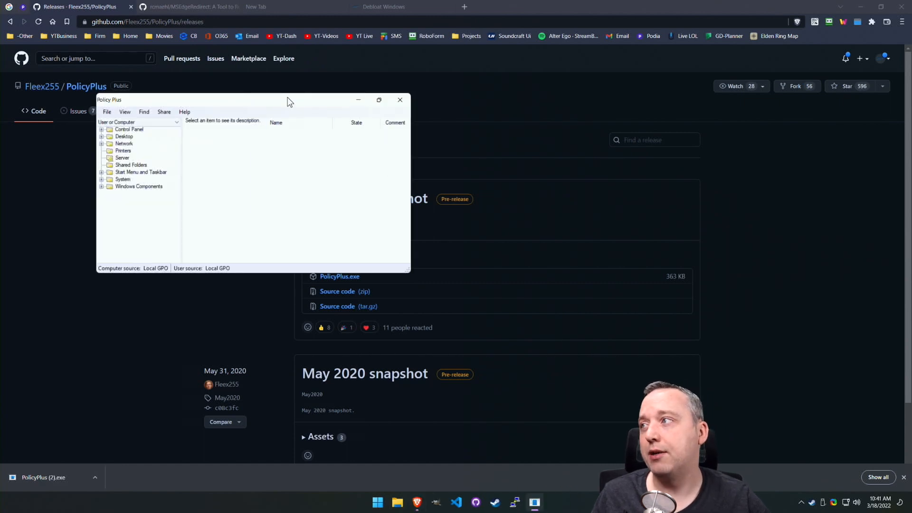
Maximize Policy Plus and browse to Manage updates offered from Windows Update
click(378, 99)
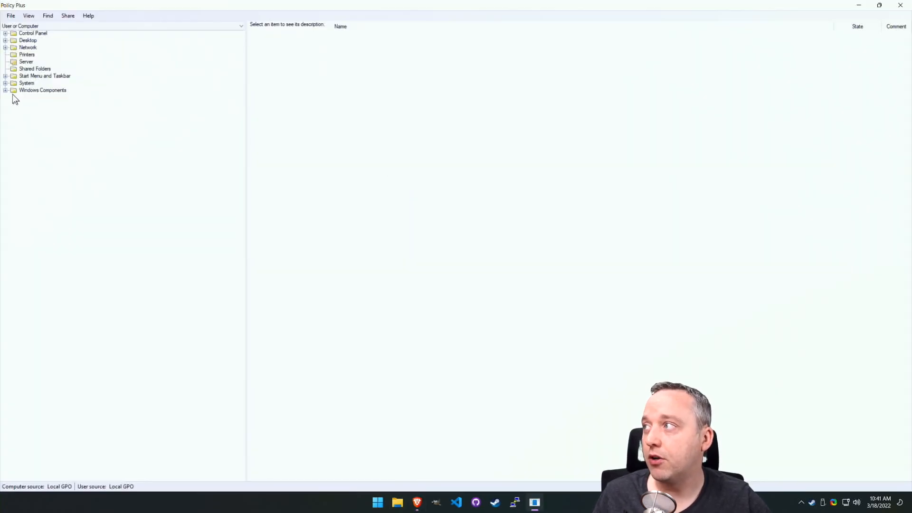
click(10, 90)
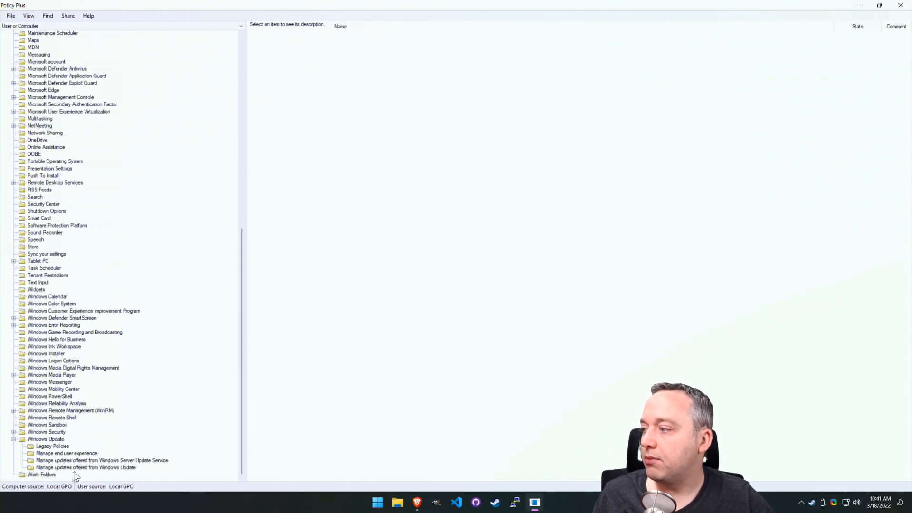
click(72, 467)
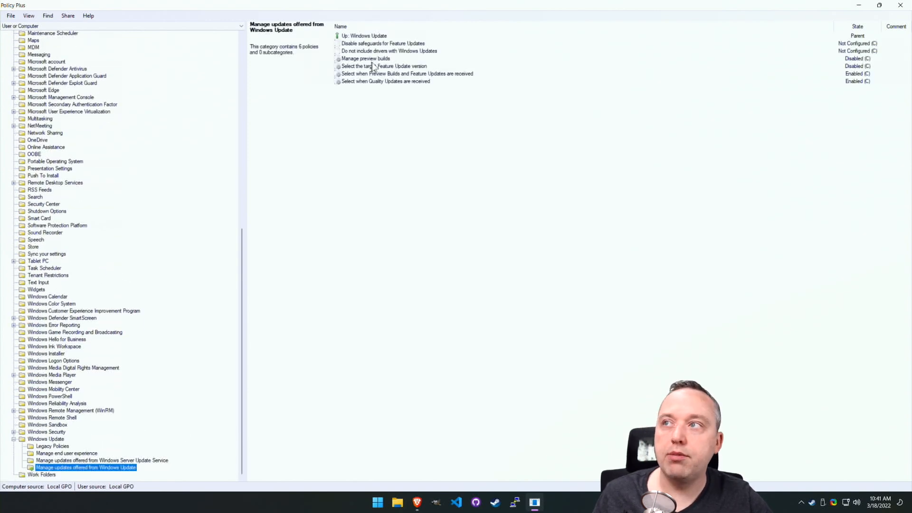
Review the preview builds, feature update and quality update policies as Enabled, then close Policy Plus
click(363, 58)
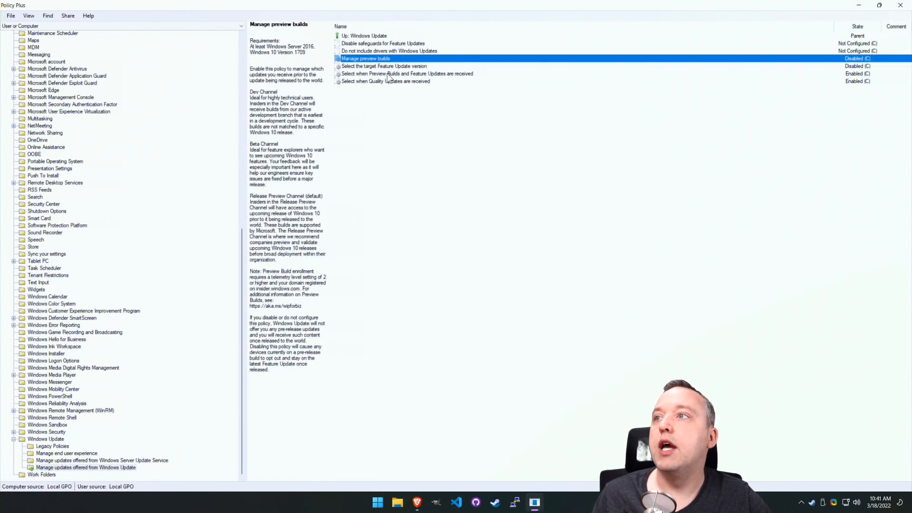
click(389, 75)
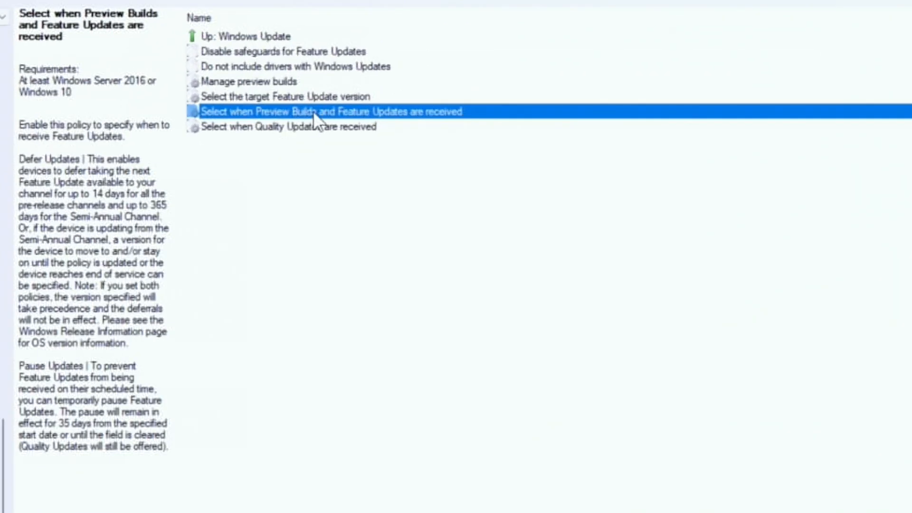
click(263, 127)
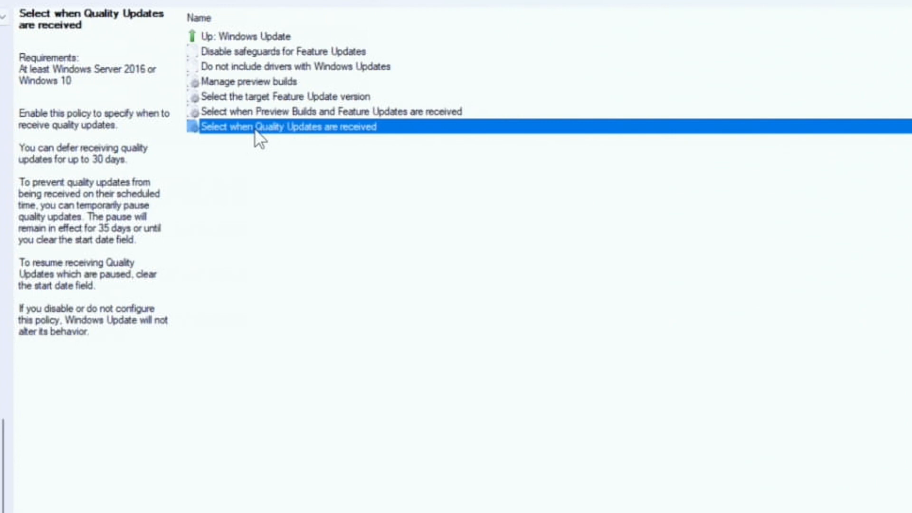
mouse_move(672, 10)
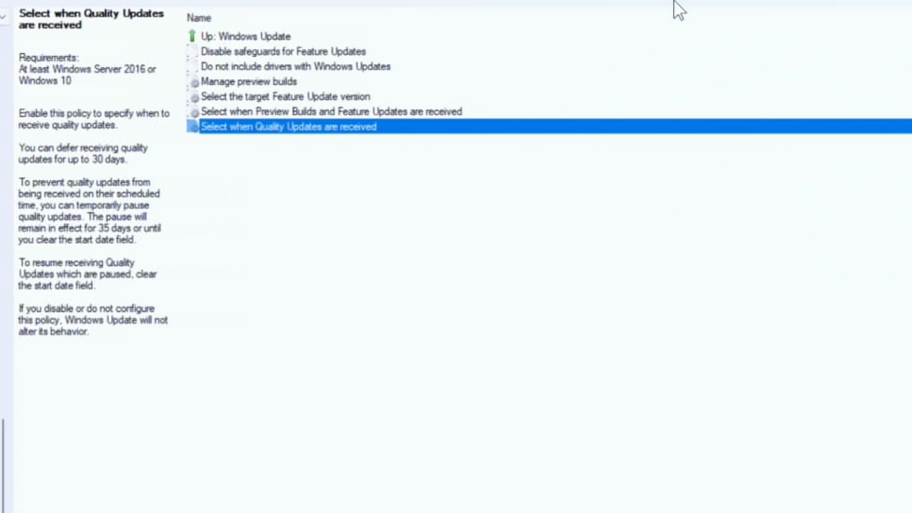
mouse_move(700, 66)
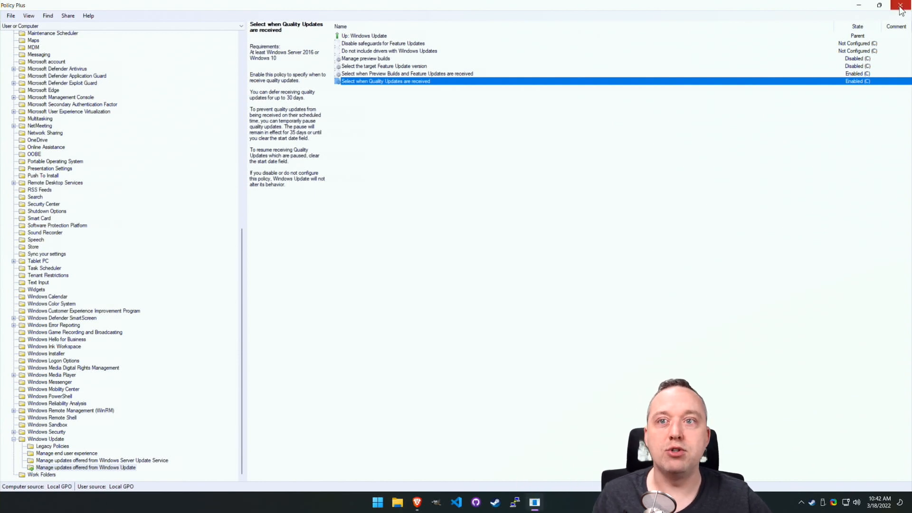
click(899, 5)
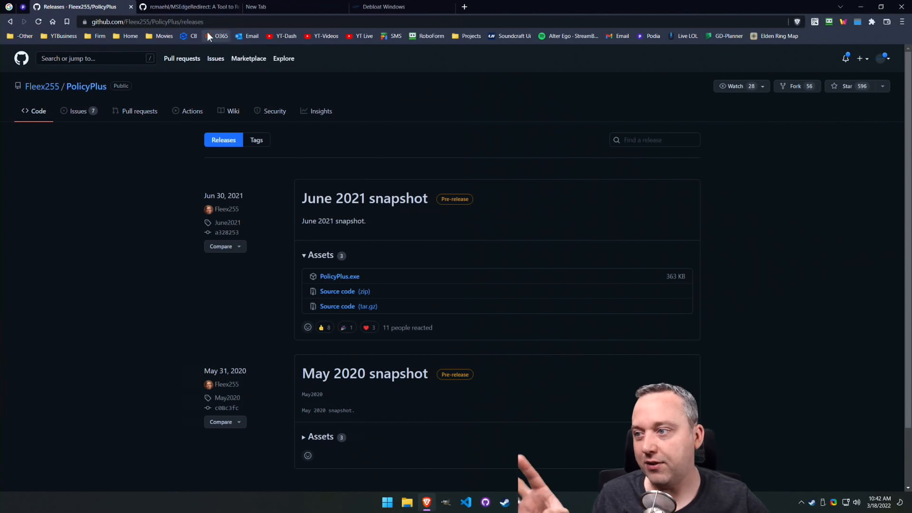
Switch to the MSEdgeRedirect page and run a Start-menu web search for 'debloat windows' that opens in Edge
click(186, 7)
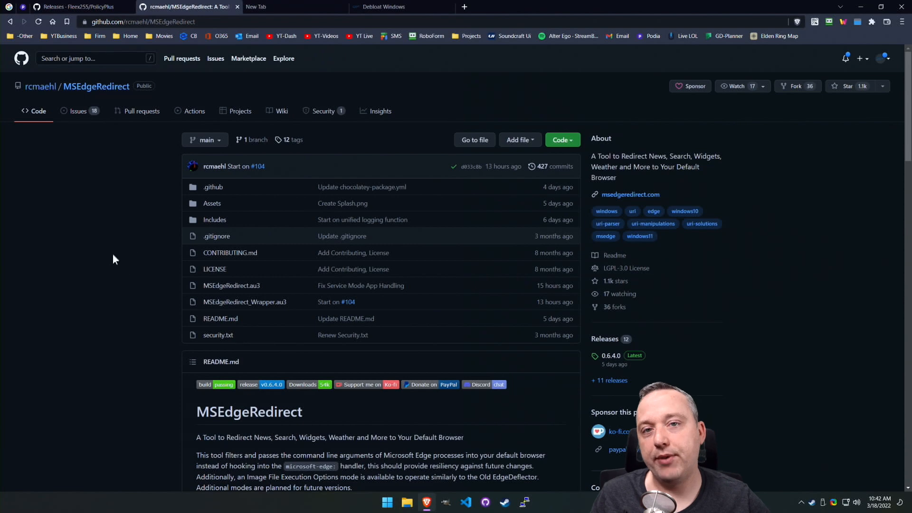
click(387, 502)
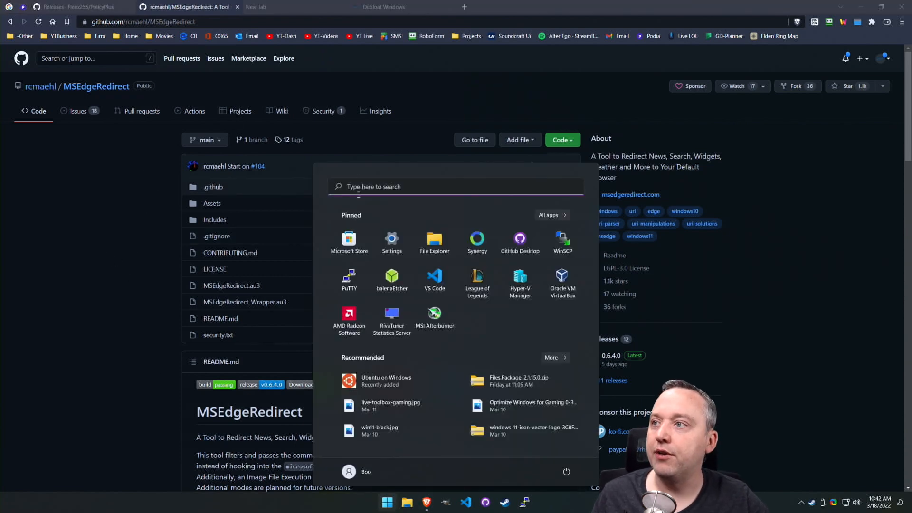
text(deba0627f49ca561aaec8b61057dac00deb83fe2)
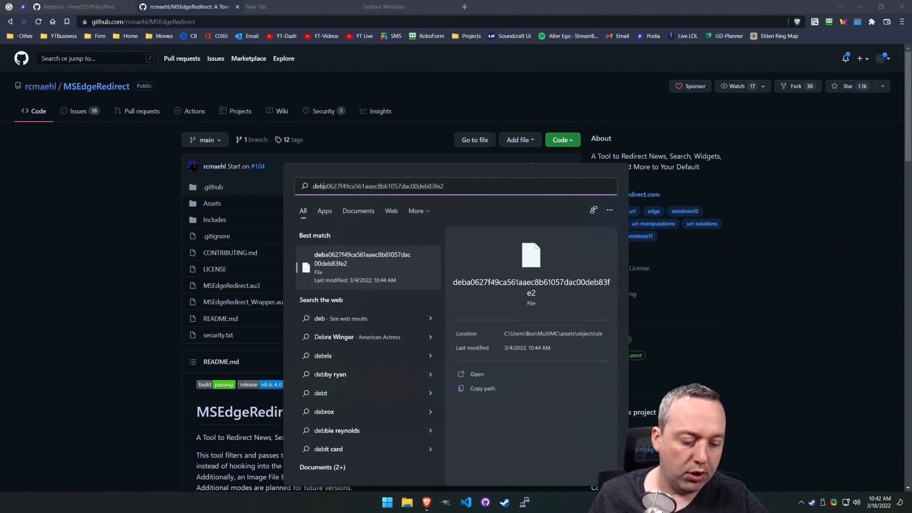
text(debloat windows)
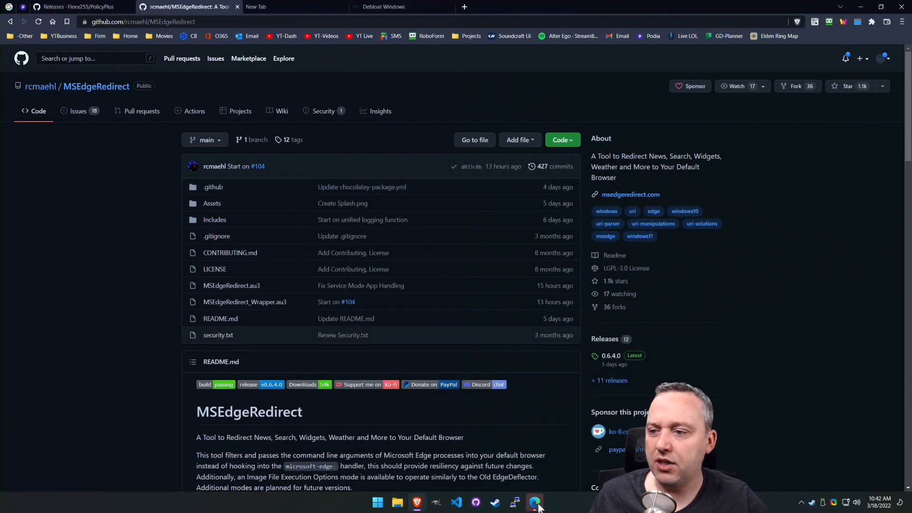
click(537, 502)
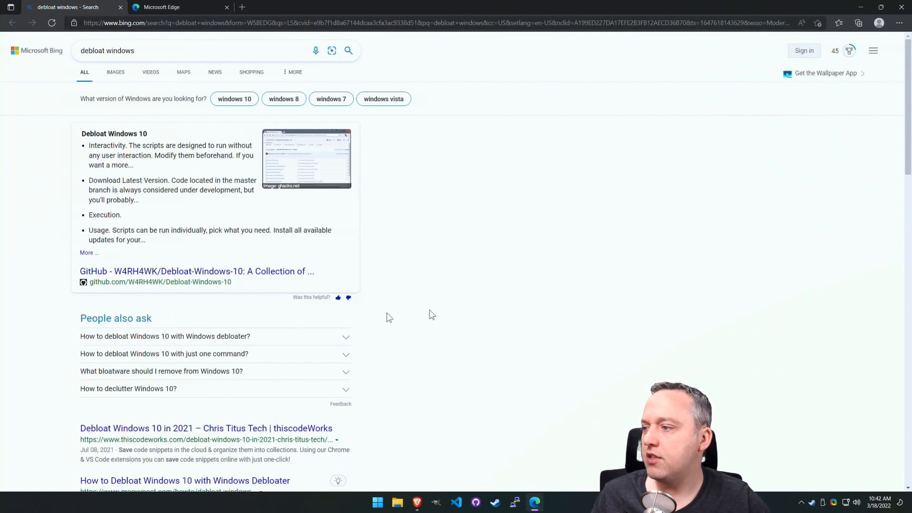
scroll(down, 3)
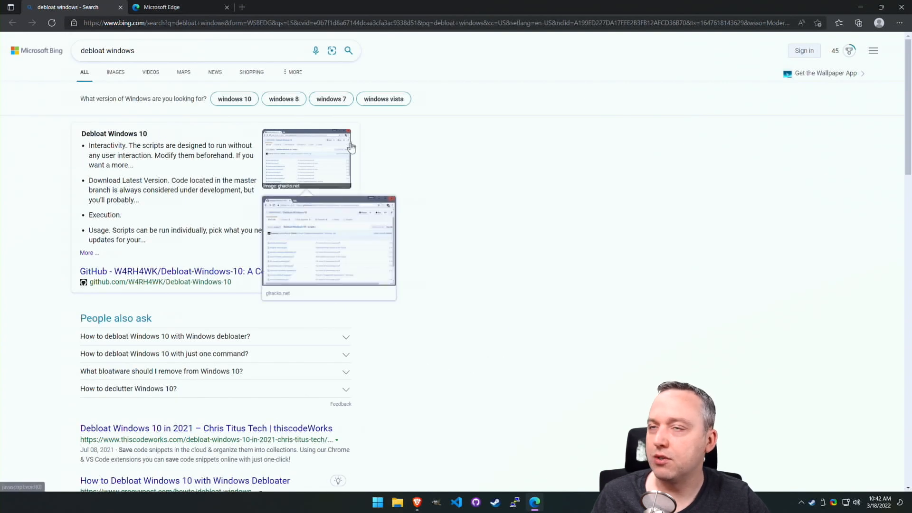
mouse_move(462, 168)
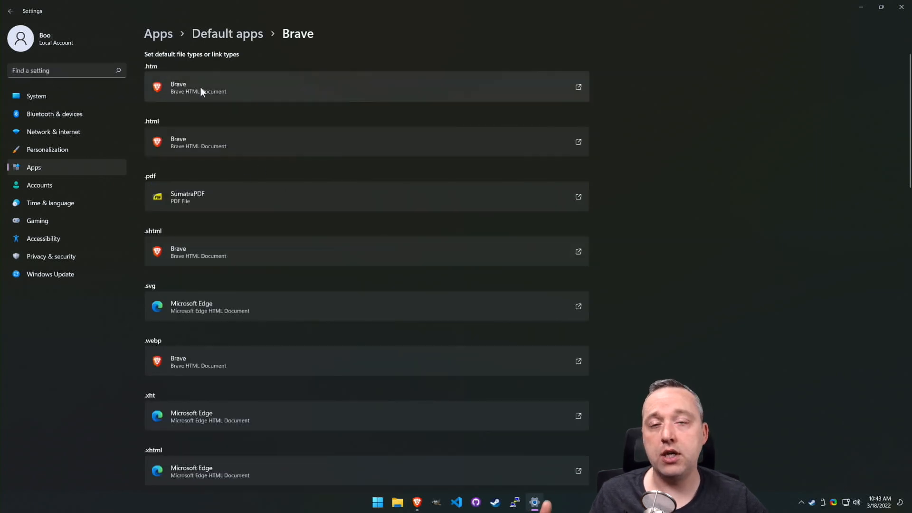
mouse_move(207, 98)
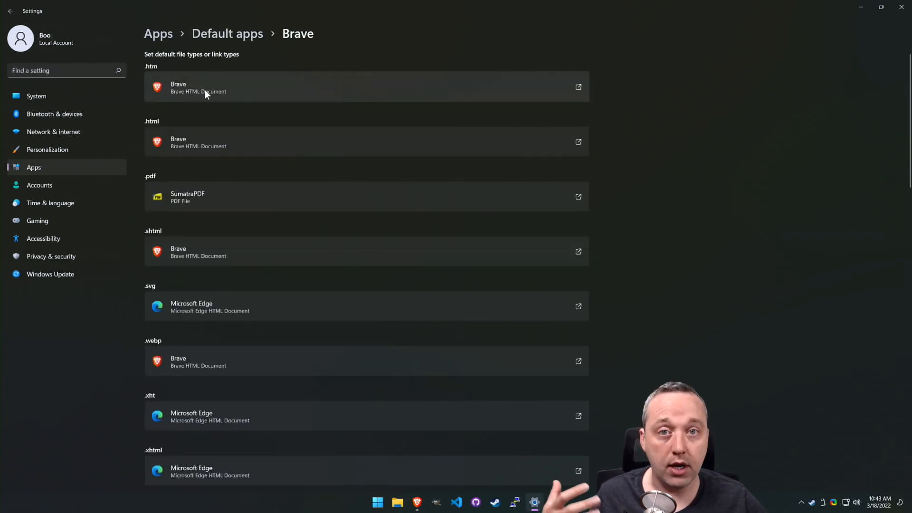
mouse_move(268, 132)
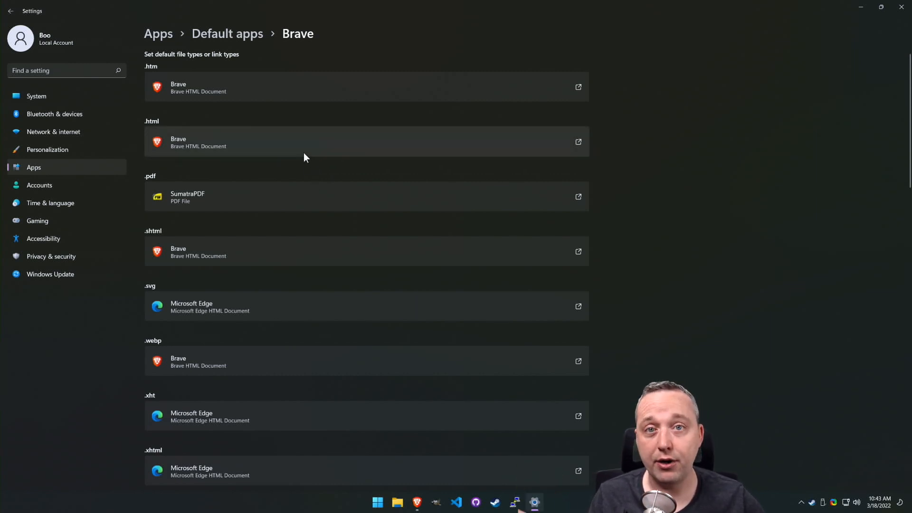
mouse_move(723, 58)
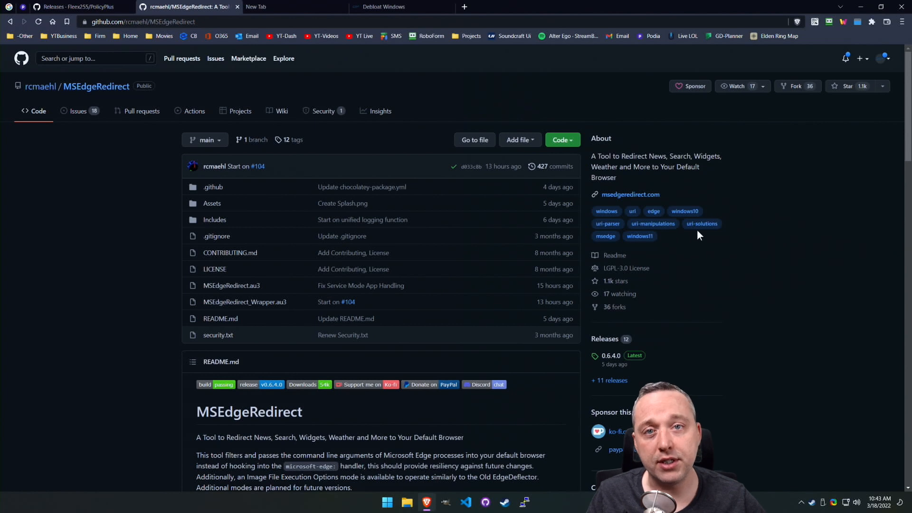
mouse_move(159, 237)
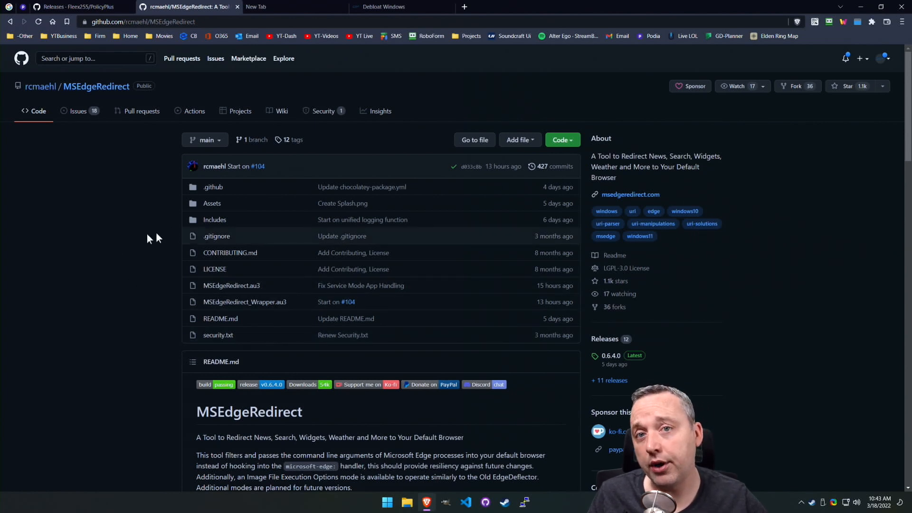
mouse_move(114, 351)
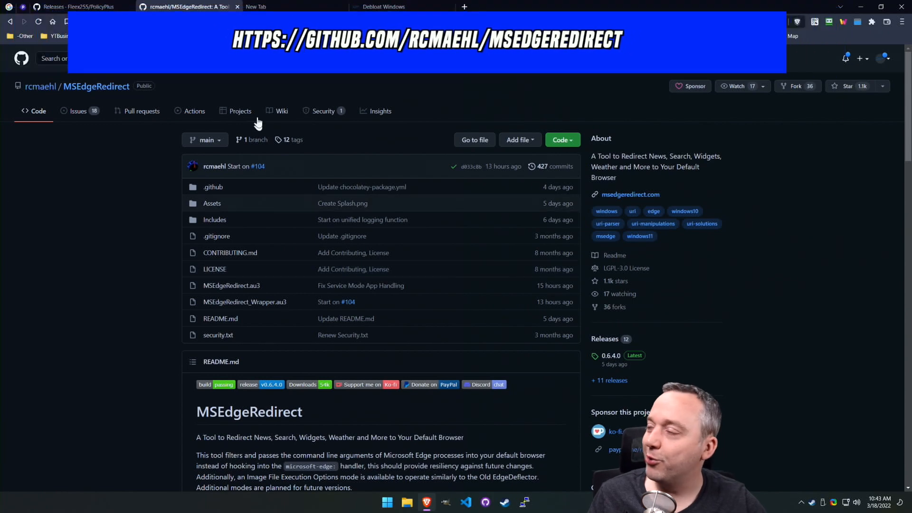
mouse_move(608, 346)
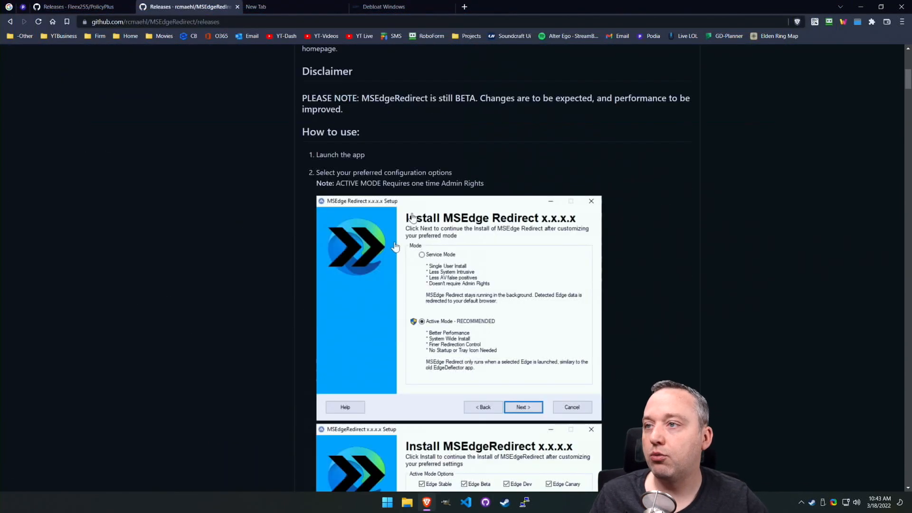
mouse_move(336, 248)
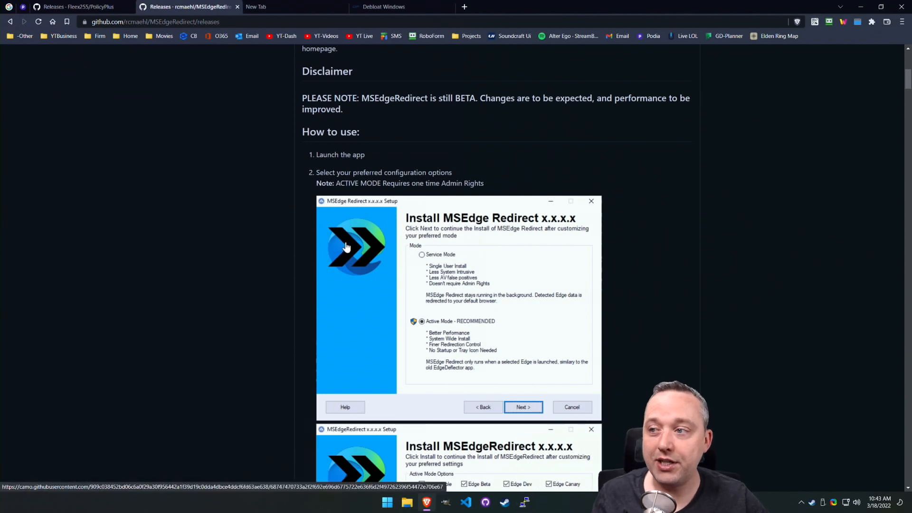
Download and launch MSEdgeRedirect.exe from the release page's Assets
scroll(down, 3)
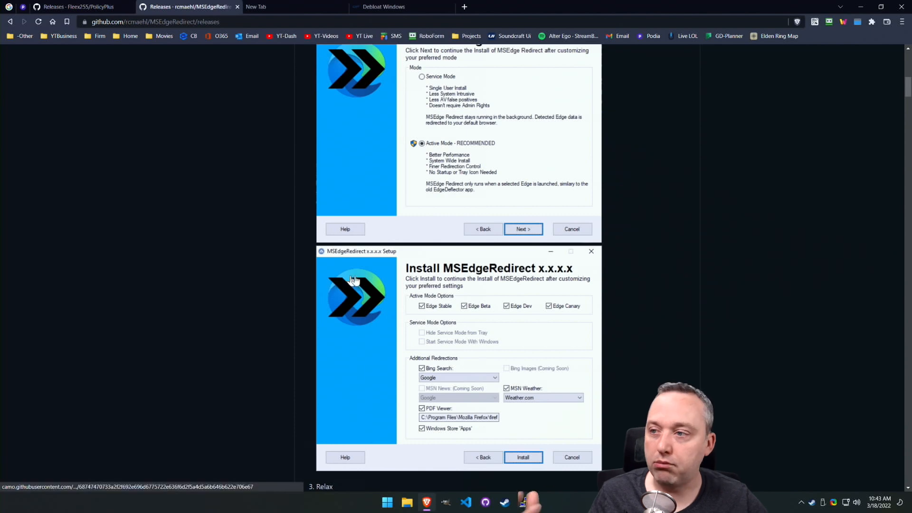
scroll(down, 3)
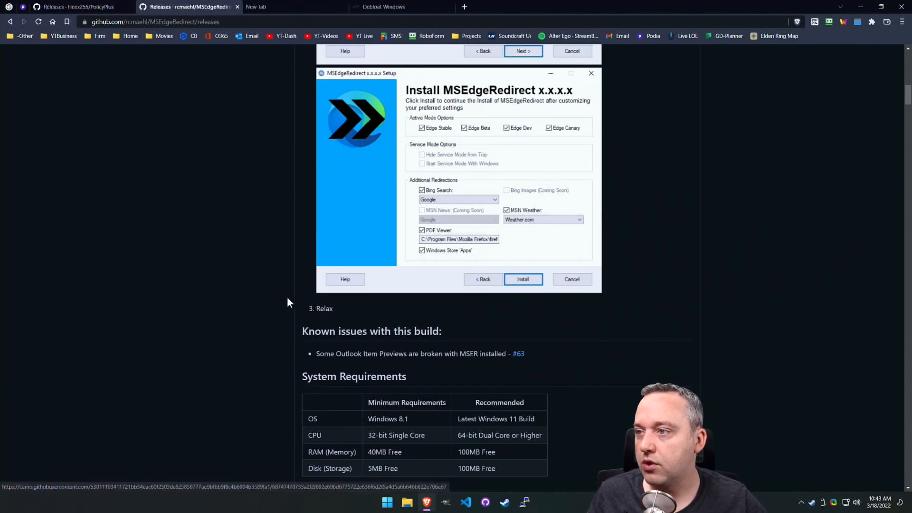
scroll(down, 3)
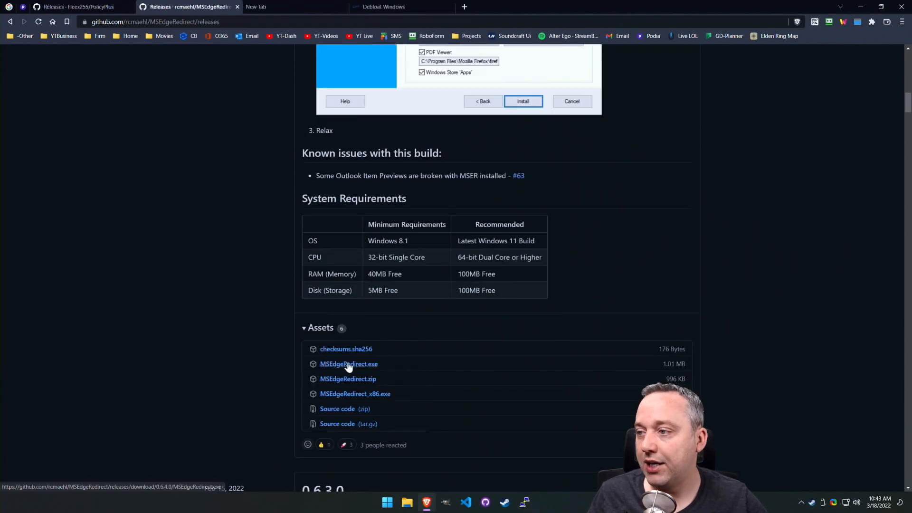
click(349, 364)
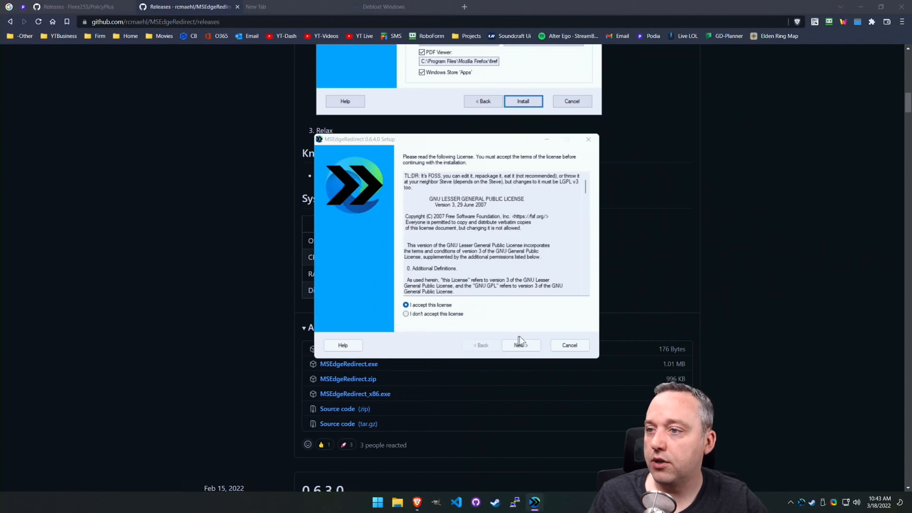
Accept the license and continue to the mode choice with Active Mode selected
click(520, 345)
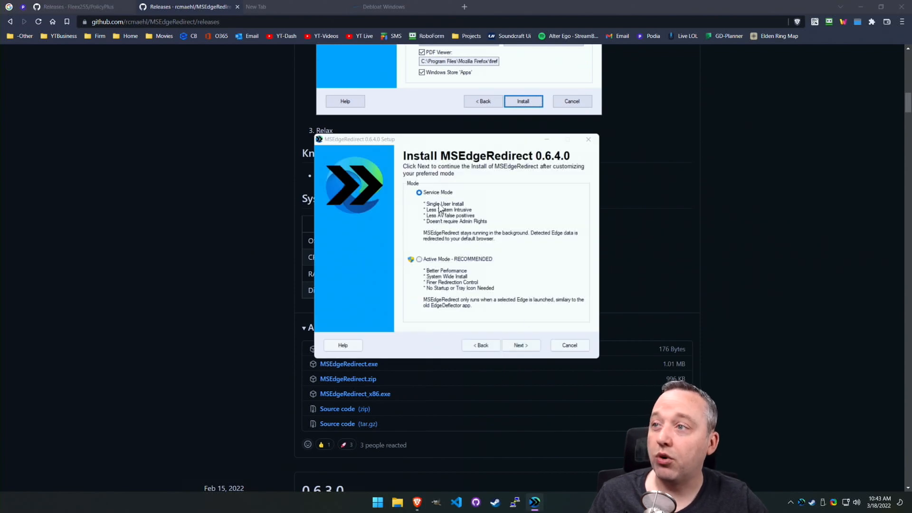
click(519, 346)
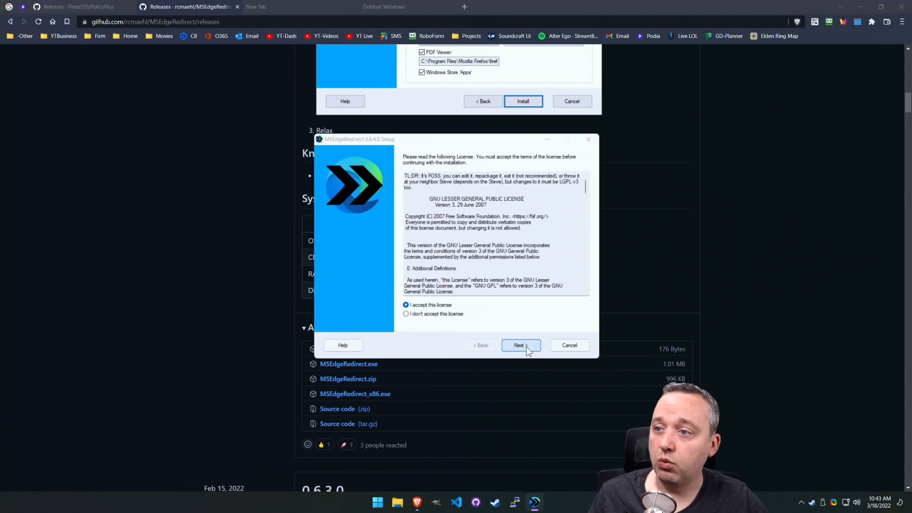
click(521, 346)
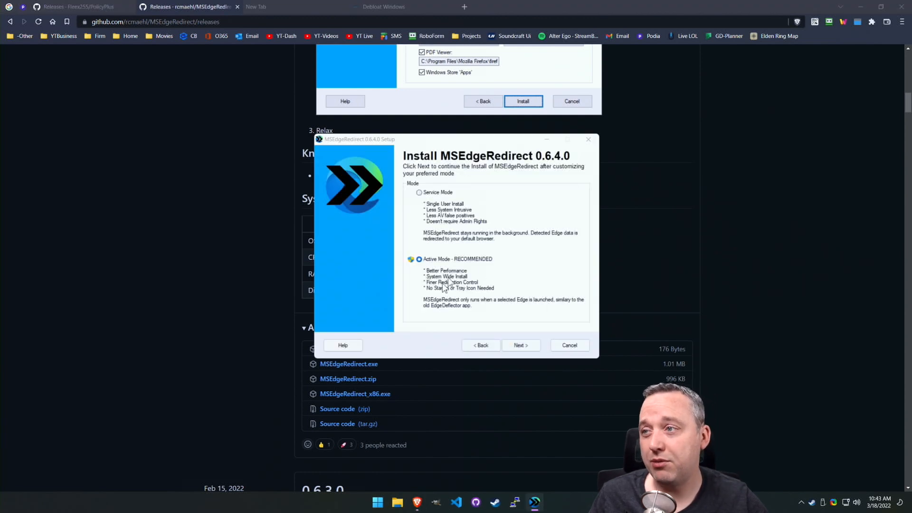
mouse_move(457, 285)
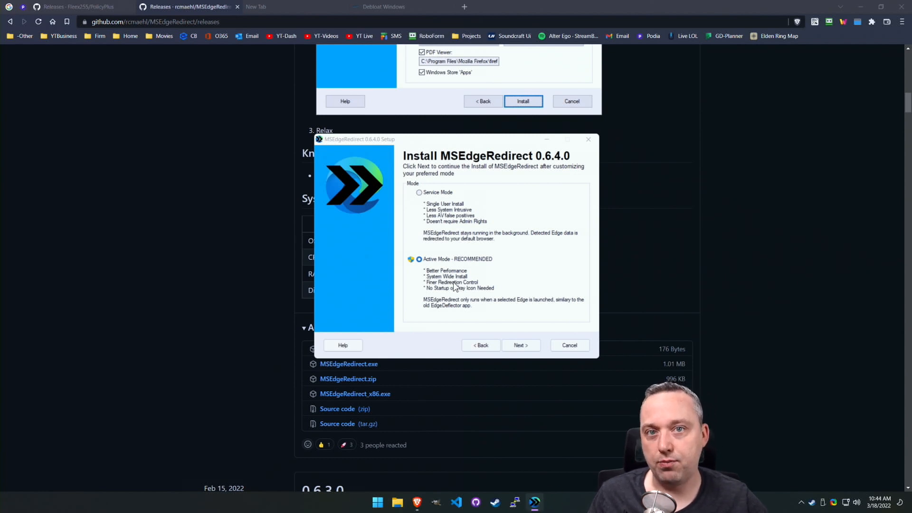
mouse_move(483, 303)
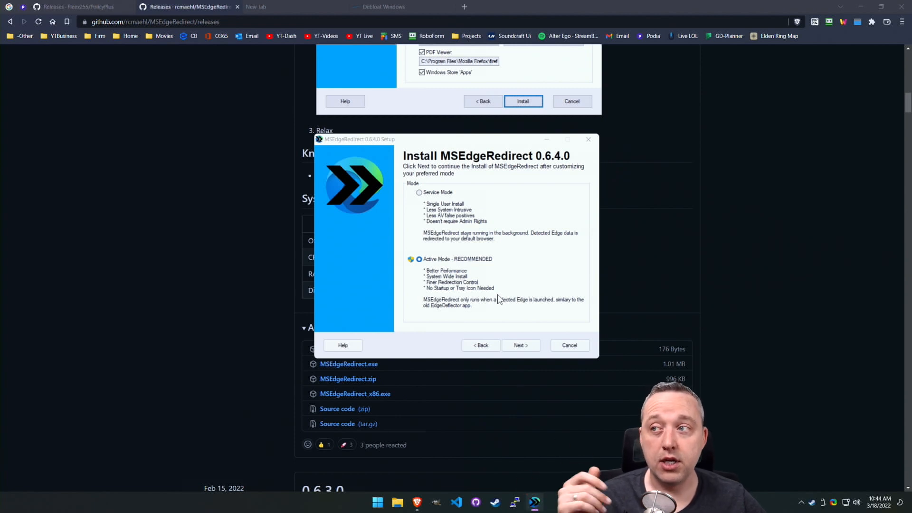
mouse_move(523, 298)
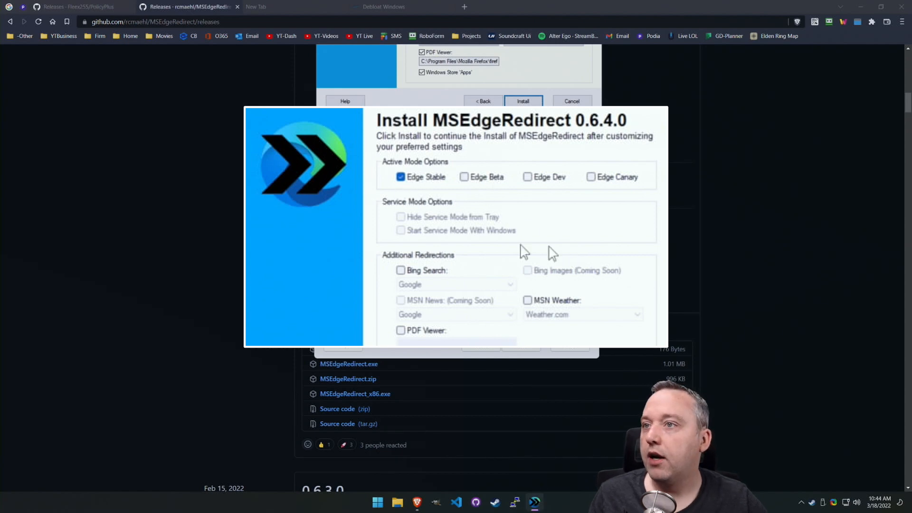
mouse_move(420, 266)
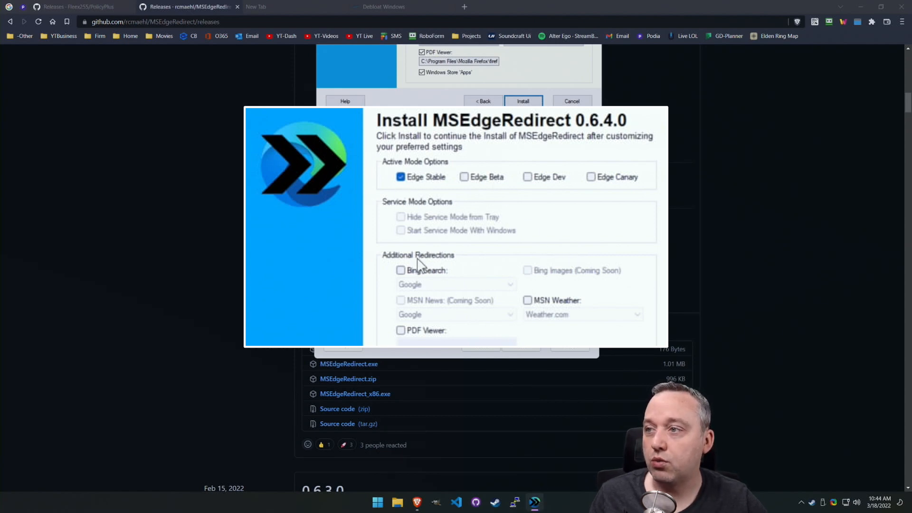
Install MSEdgeRedirect with Bing Search redirected to Google
click(400, 270)
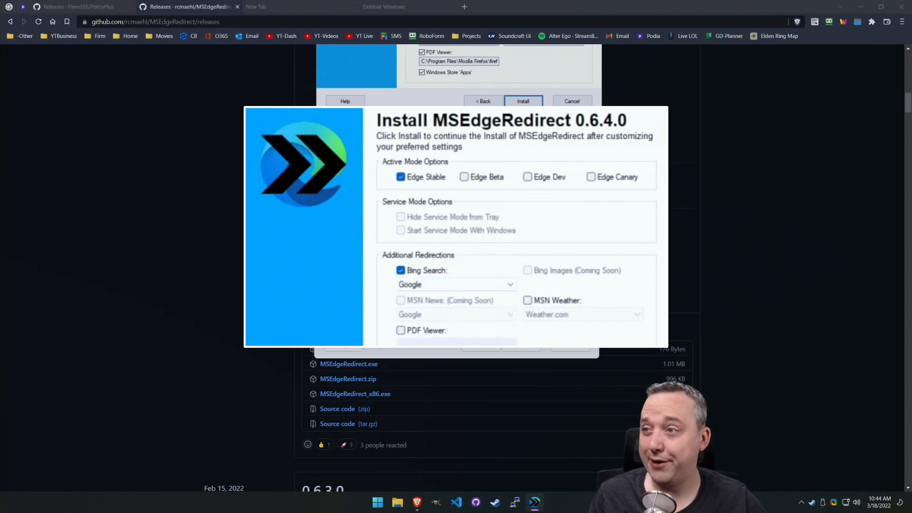
click(383, 6)
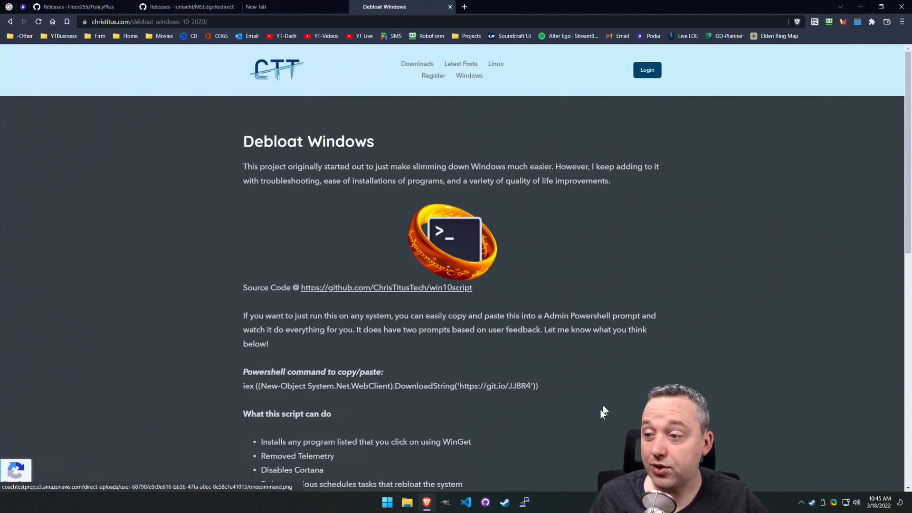
Test with a Start-menu search for 'debloat windows' that opens Google results in Brave
click(387, 502)
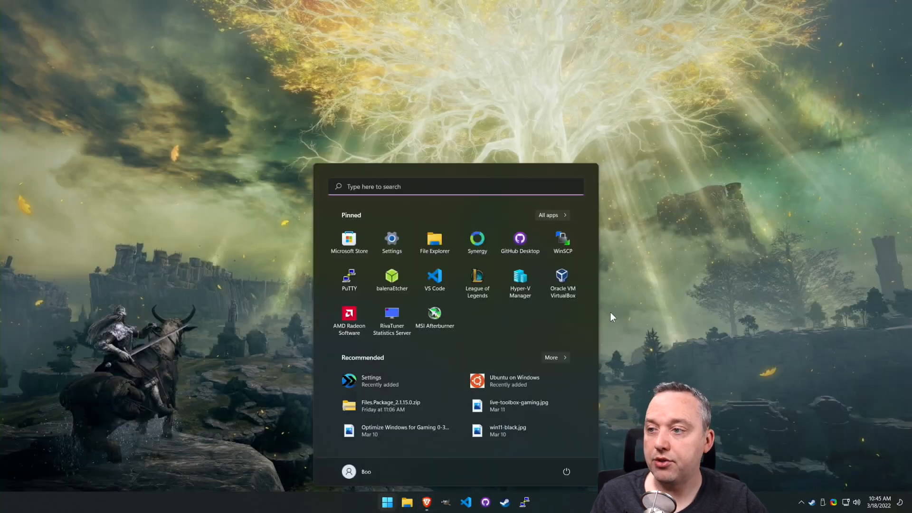
text(deb;pa)
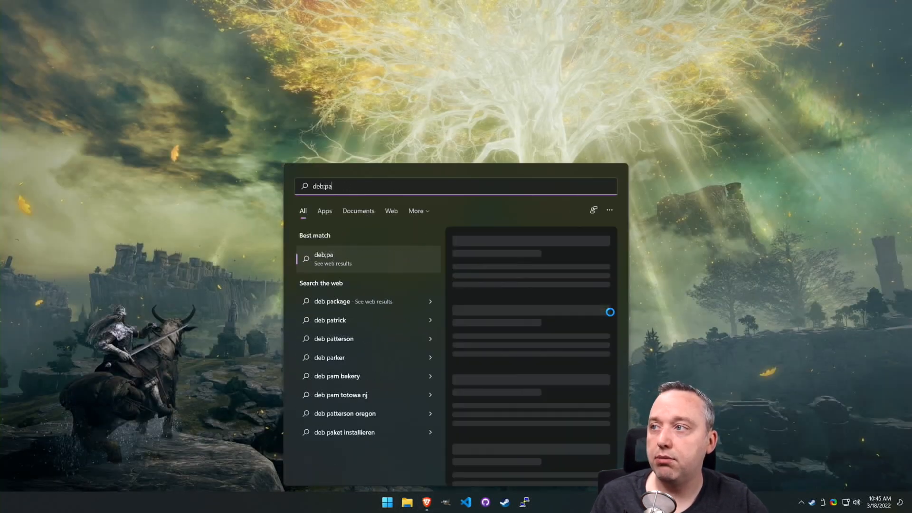
text(debloat windows)
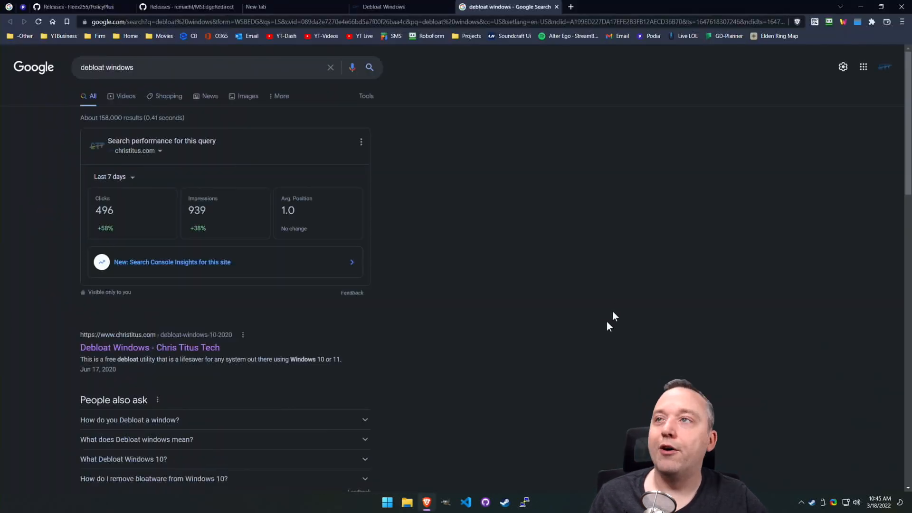
mouse_move(564, 230)
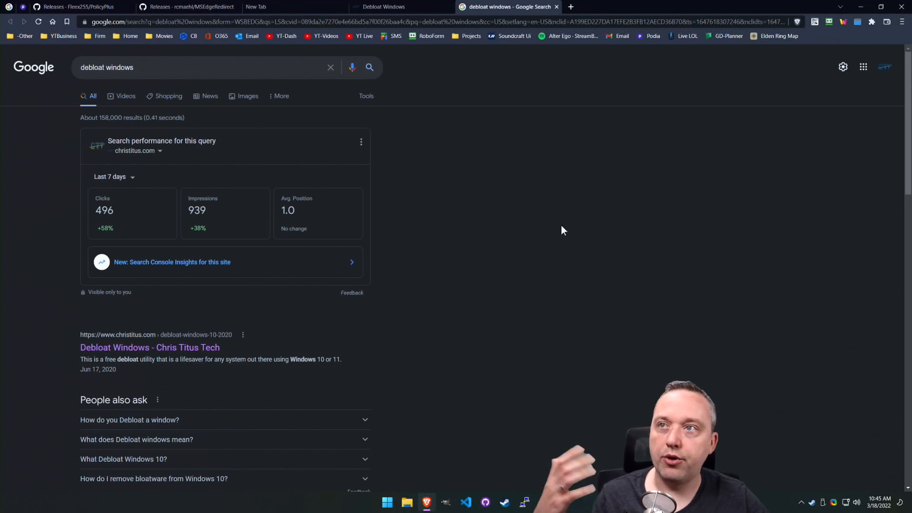
mouse_move(561, 210)
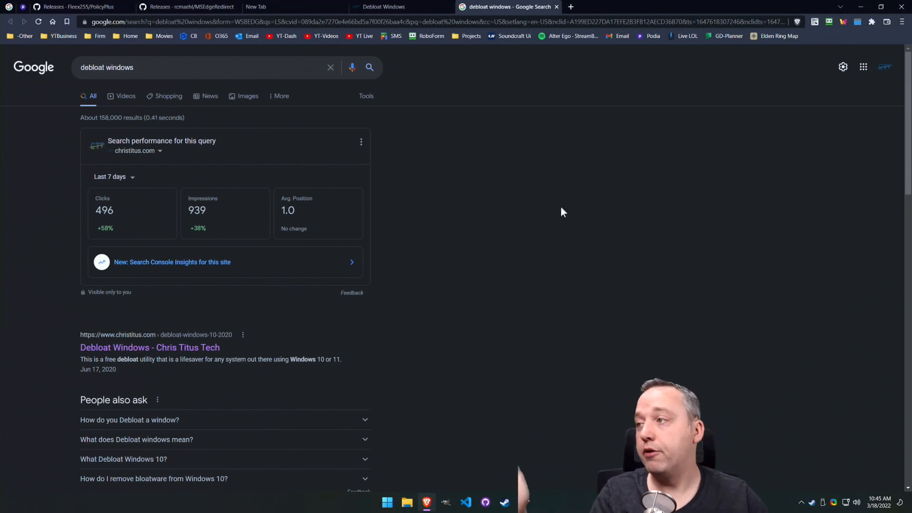
mouse_move(557, 169)
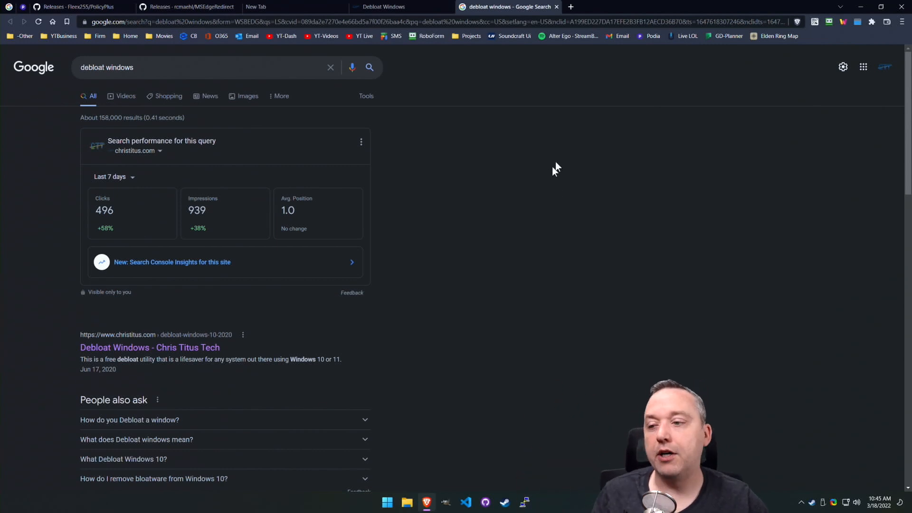
mouse_move(663, 323)
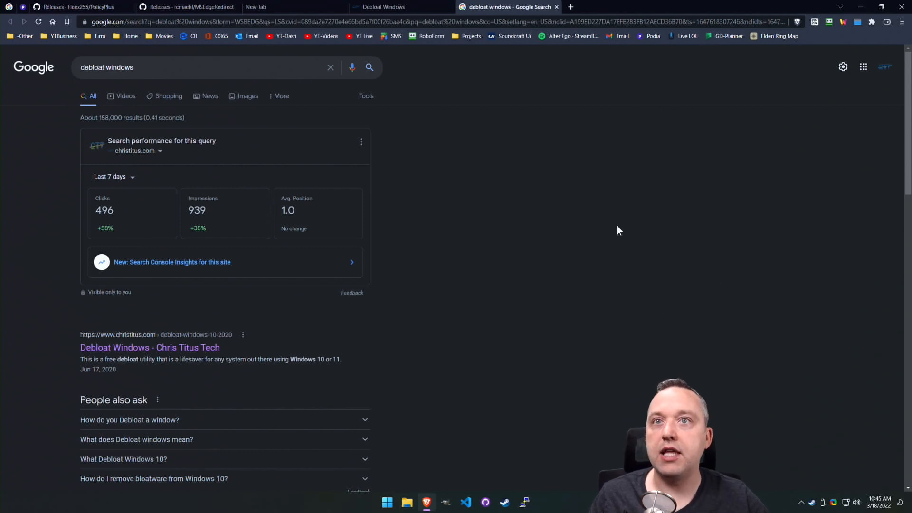
mouse_move(615, 214)
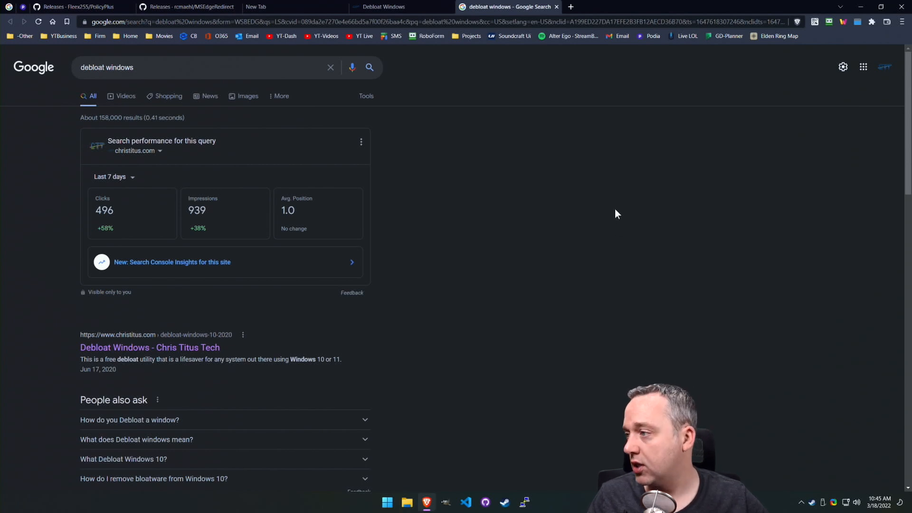
mouse_move(599, 66)
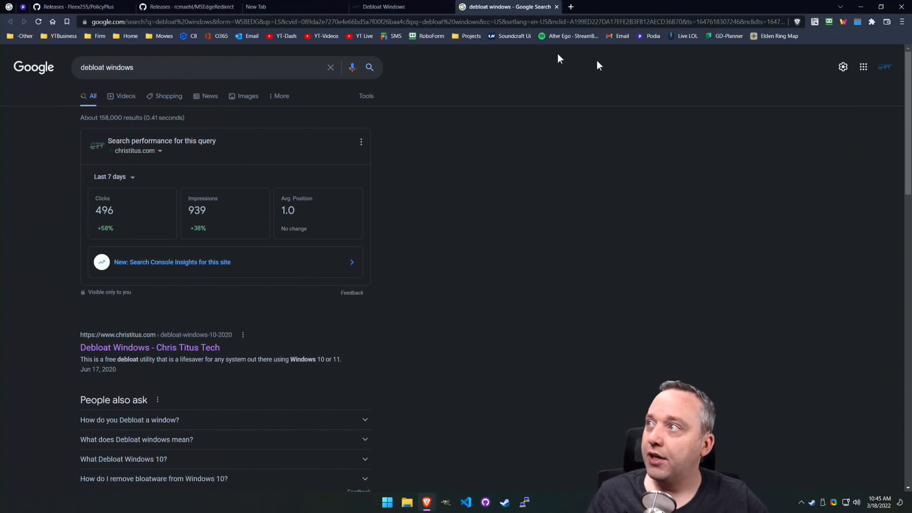